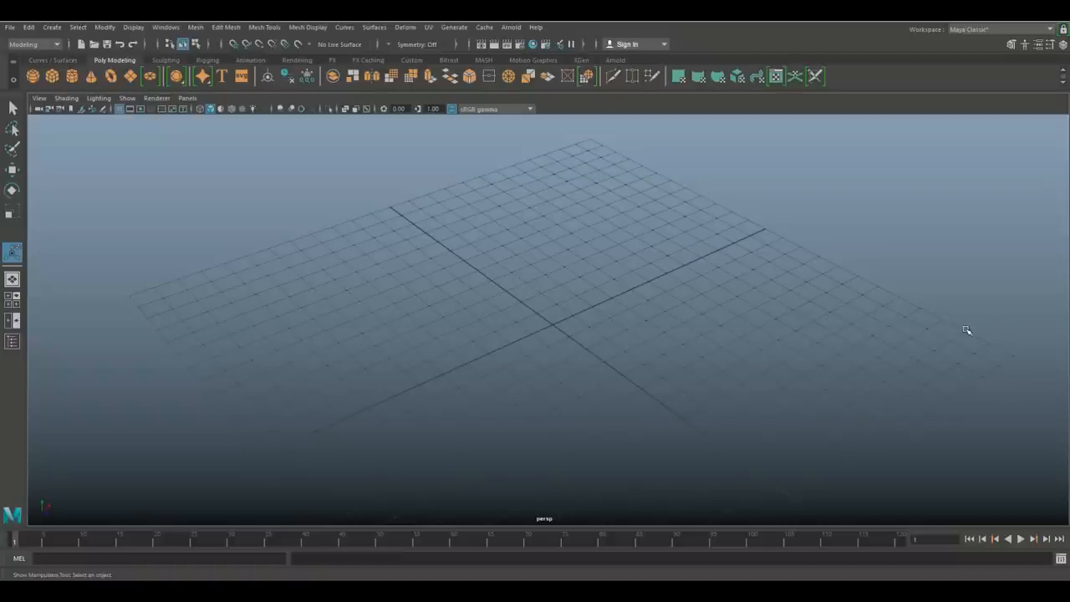
Add a polygon Soccer Ball primitive from Create > Polygon Primitives
{"action": "left_click", "coordinate": [51, 27]}
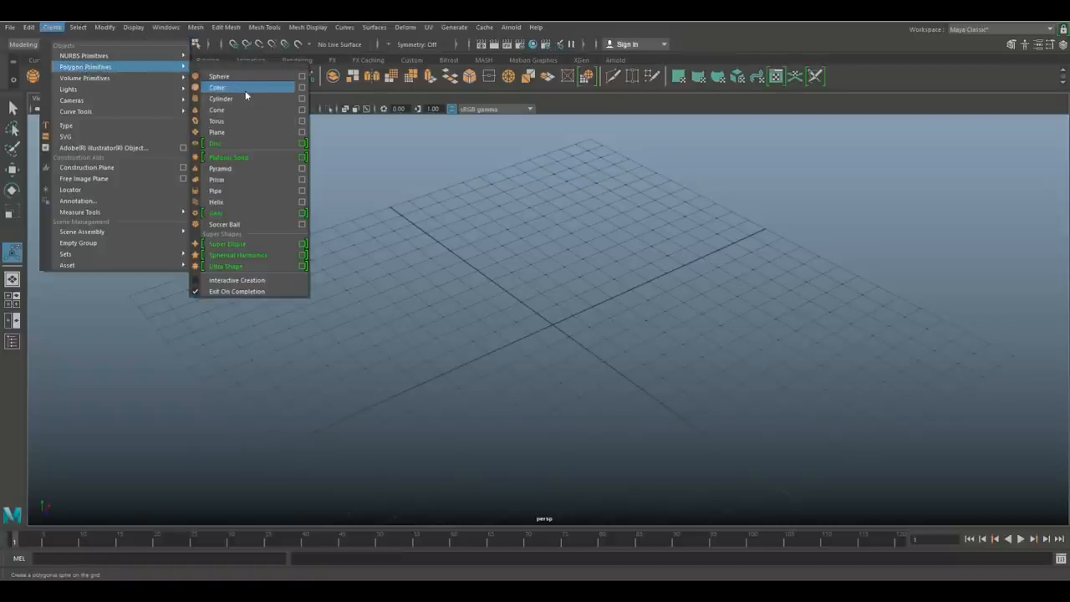
{"action": "mouse_move", "coordinate": [243, 224]}
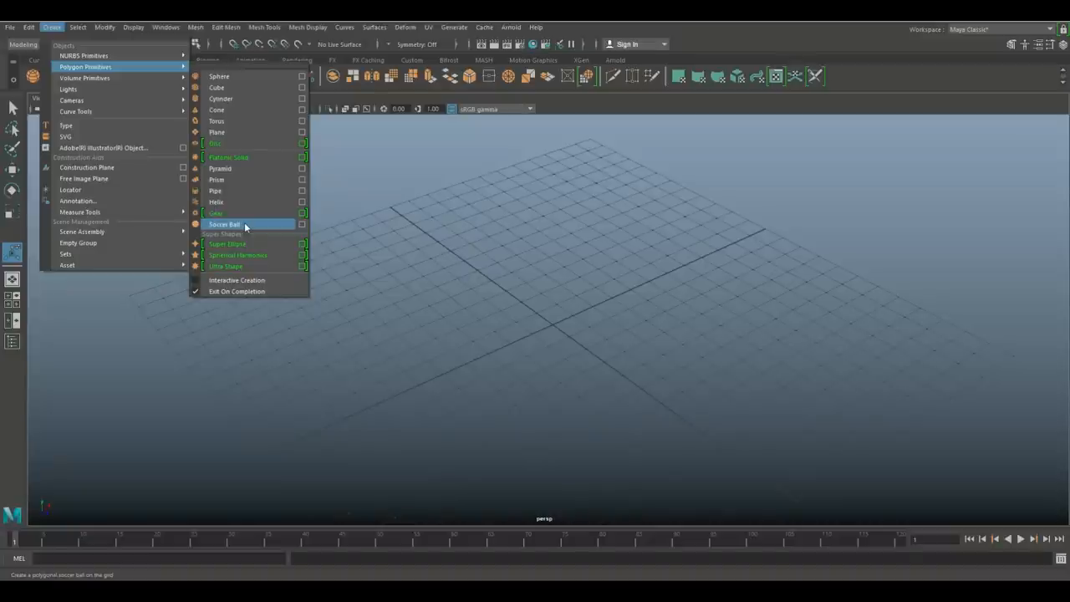
{"action": "left_click", "coordinate": [224, 224]}
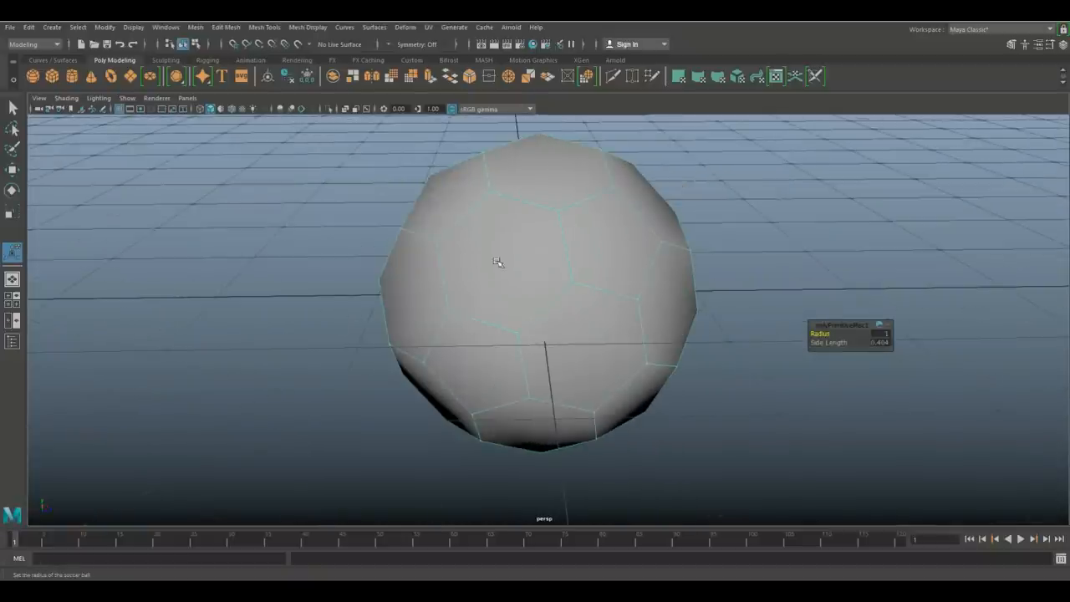
{"action": "mouse_move", "coordinate": [441, 332]}
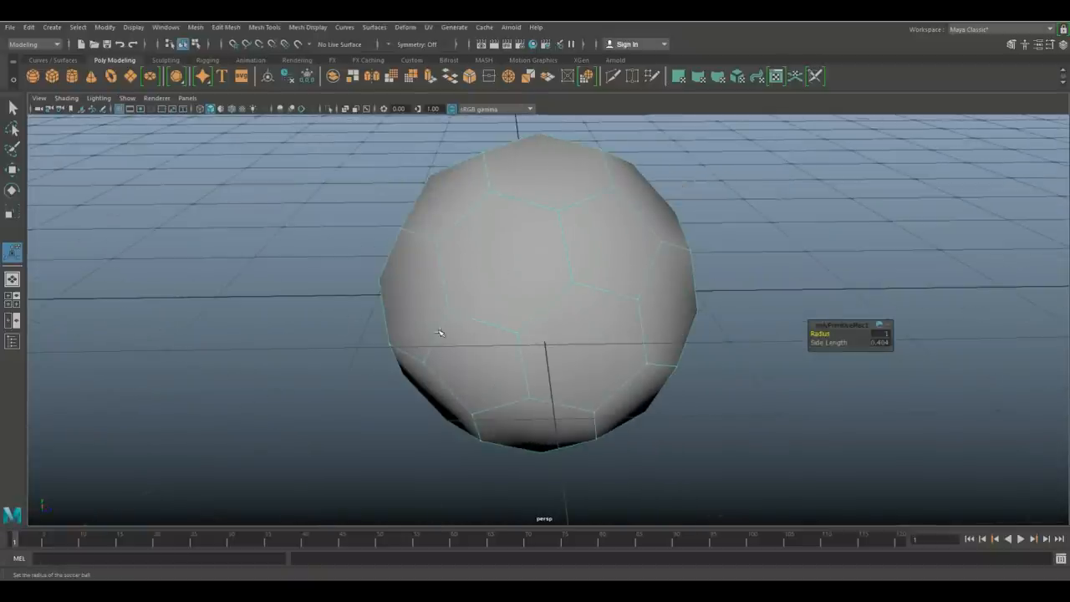
Orbit the ball, enter face mode and marquee-select several panel faces
{"action": "left_click_drag", "start_coordinate": [438, 333], "coordinate": [532, 262]}
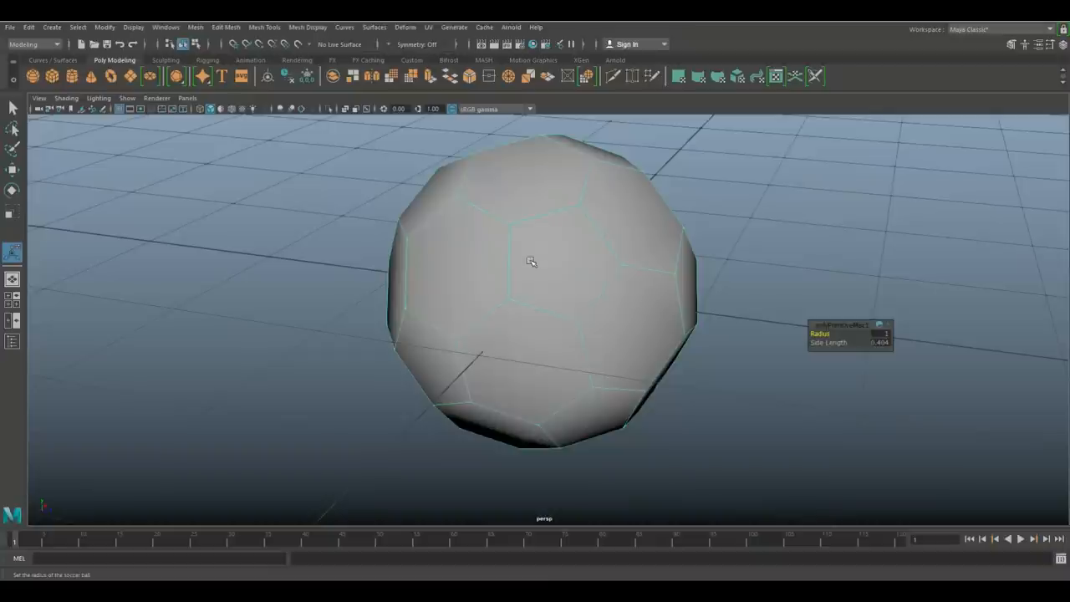
{"action": "left_click", "coordinate": [631, 330]}
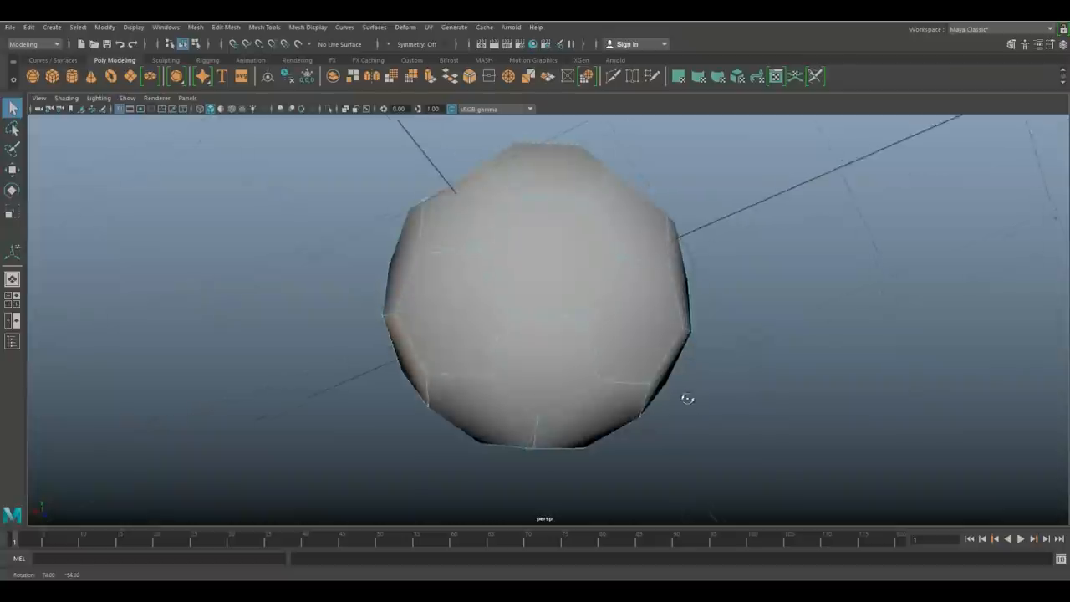
{"action": "left_click", "coordinate": [535, 397]}
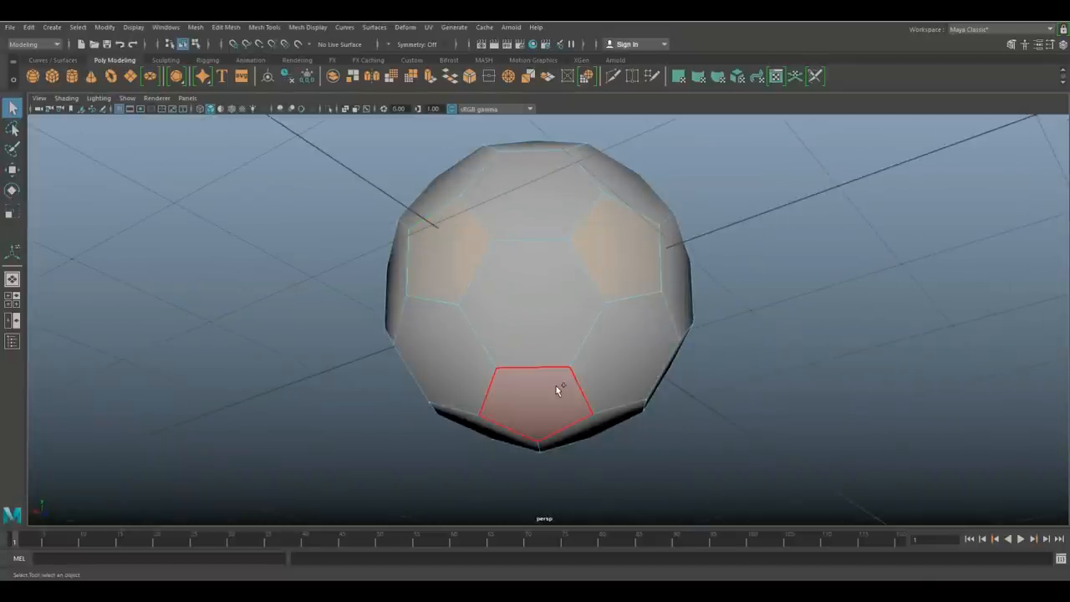
{"action": "left_click_drag", "start_coordinate": [556, 389], "coordinate": [543, 360]}
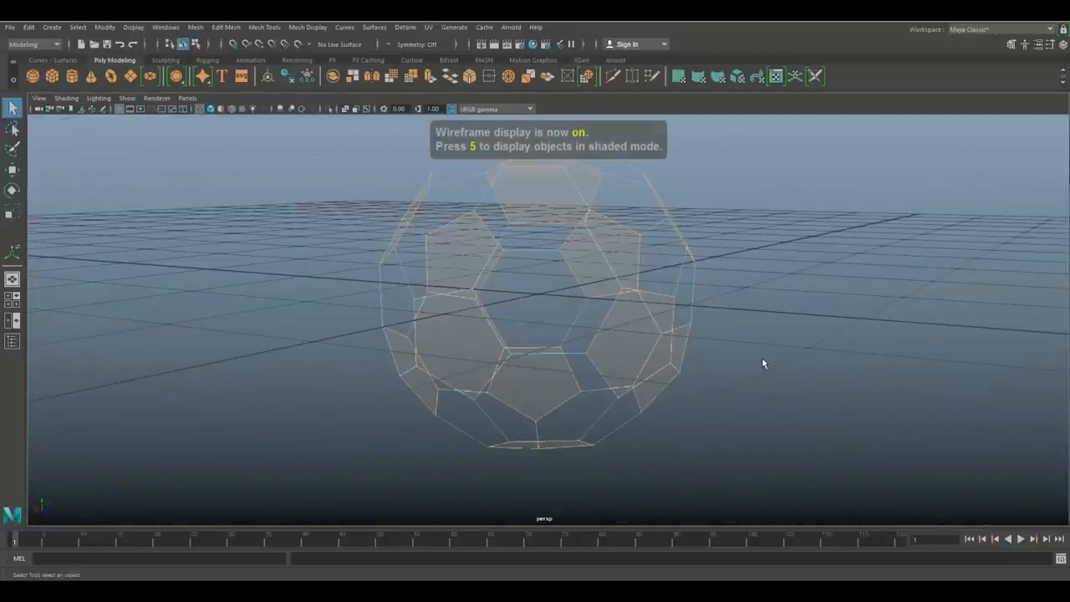
{"action": "left_click_drag", "start_coordinate": [762, 363], "coordinate": [794, 296]}
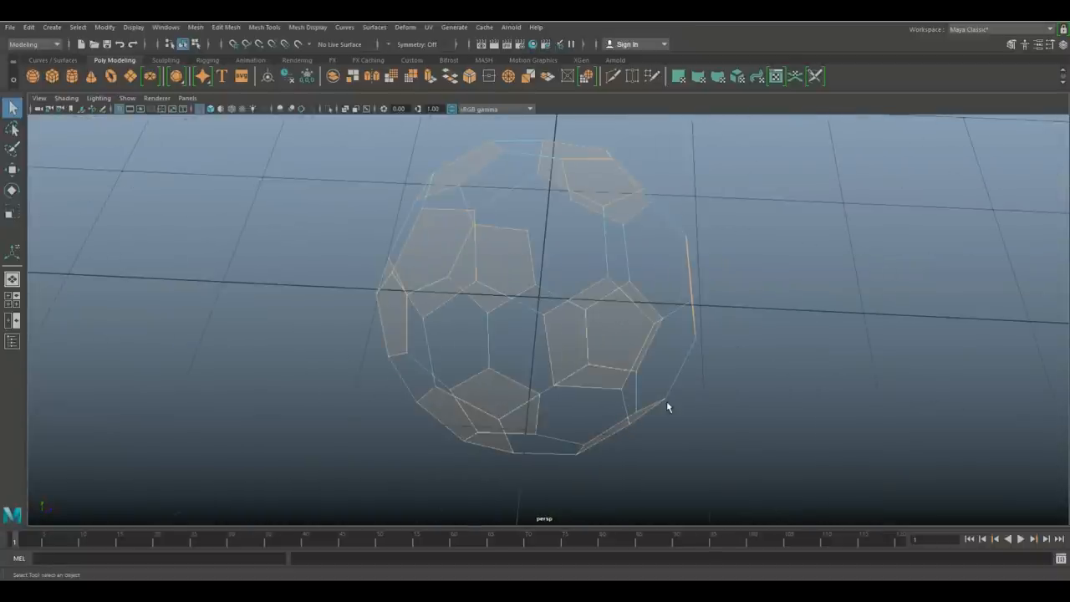
{"action": "key", "text": "5"}
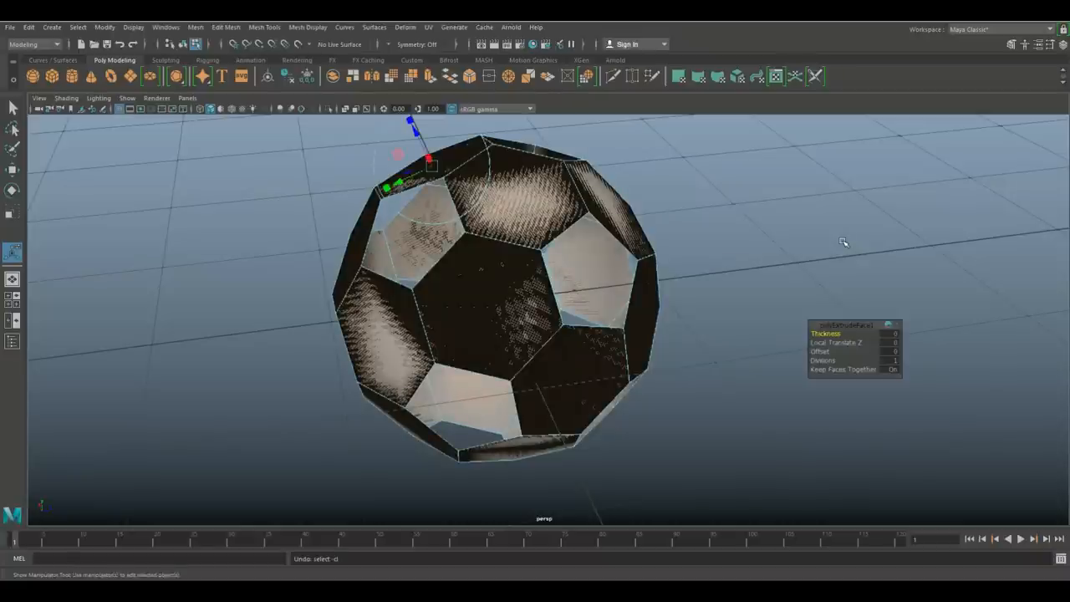
Extrude the faces with Keep Faces Together off and thickness dragged up
{"action": "left_click", "coordinate": [892, 369]}
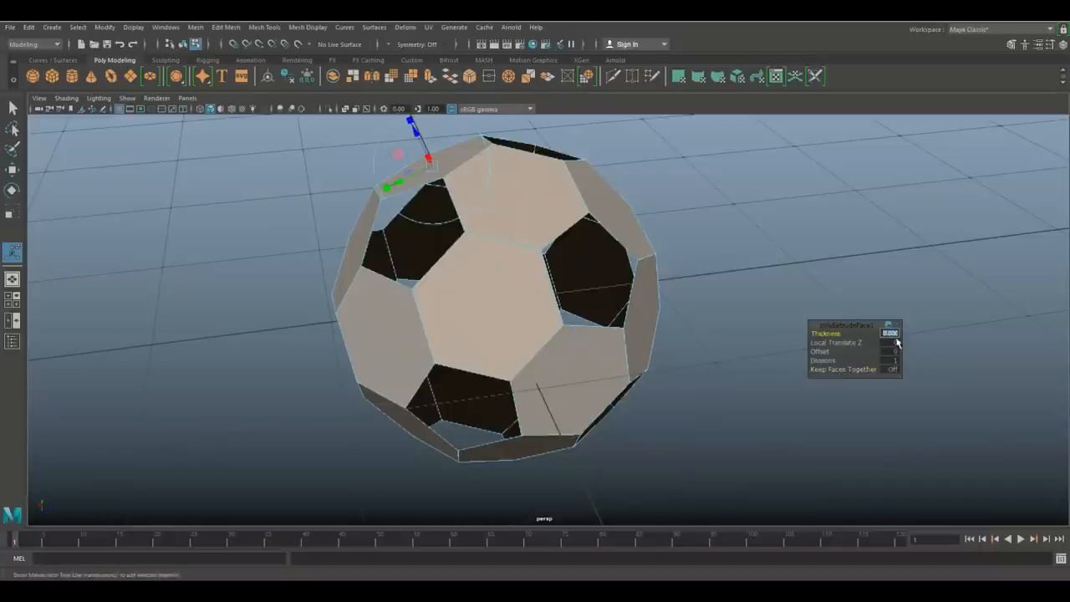
{"action": "left_click_drag", "start_coordinate": [899, 342], "coordinate": [953, 376]}
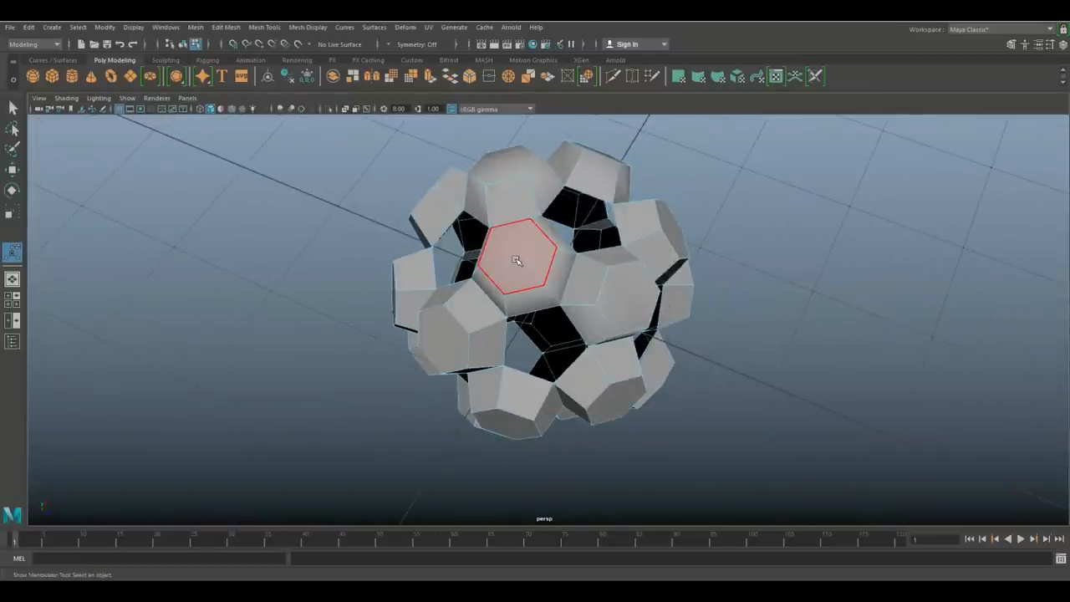
{"action": "right_click", "coordinate": [516, 260]}
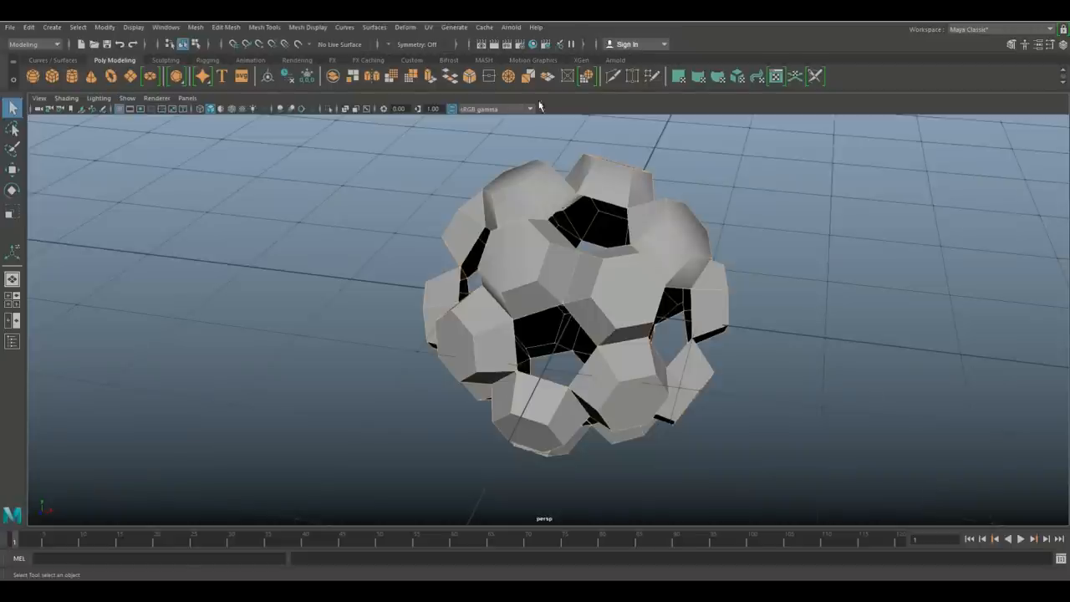
{"action": "left_click", "coordinate": [264, 27]}
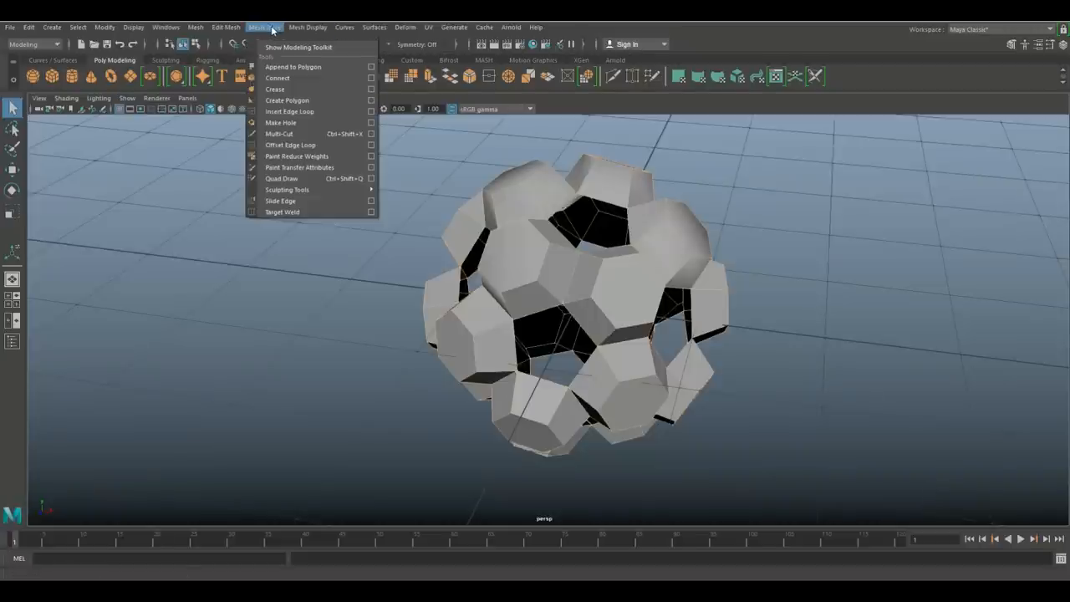
{"action": "left_click", "coordinate": [344, 27]}
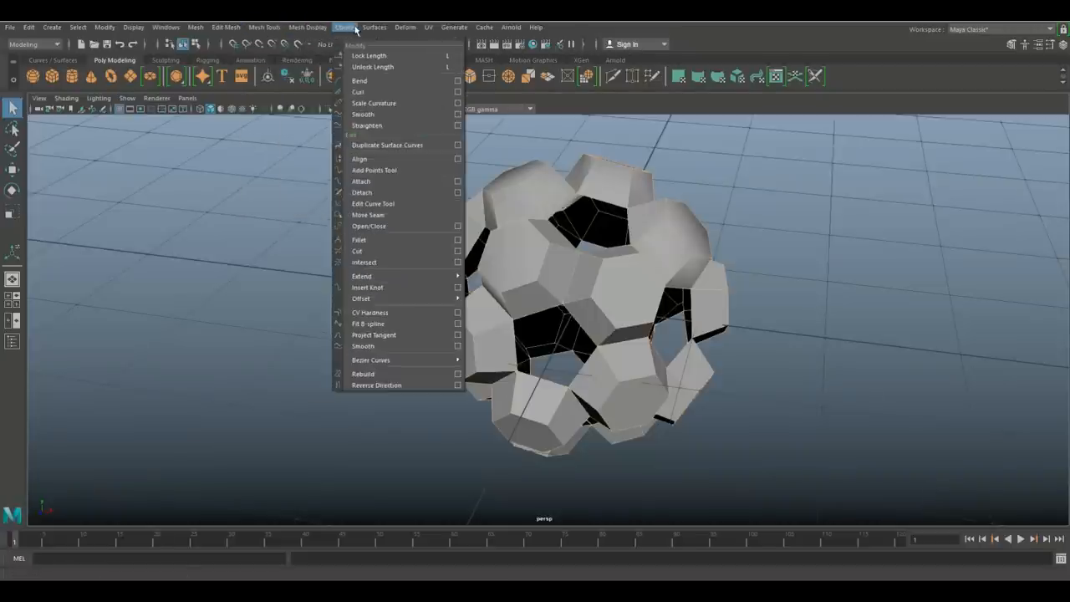
{"action": "left_click", "coordinate": [373, 26]}
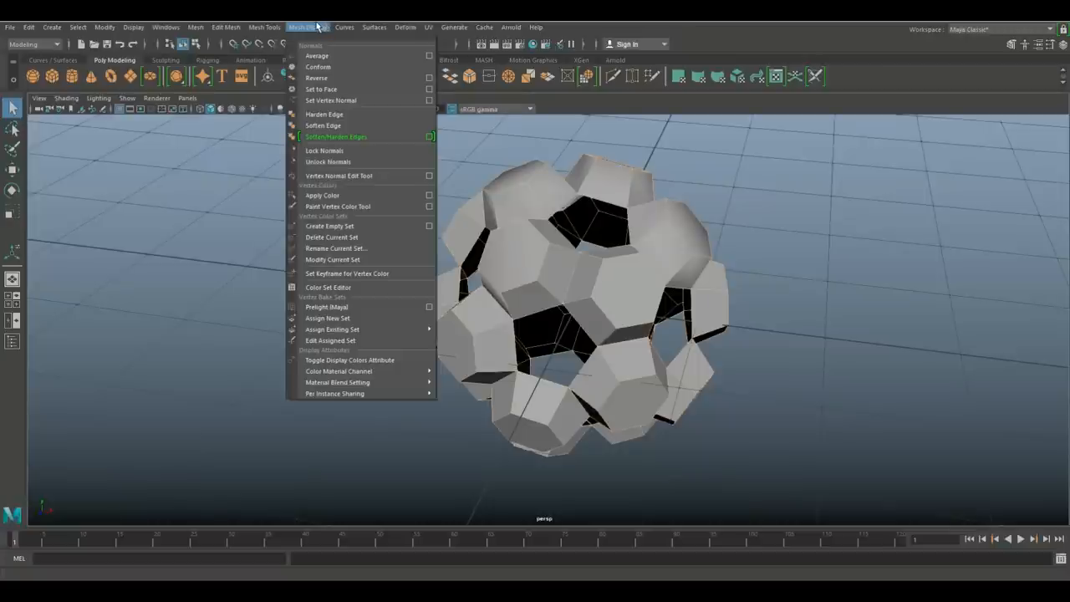
{"action": "mouse_move", "coordinate": [351, 115]}
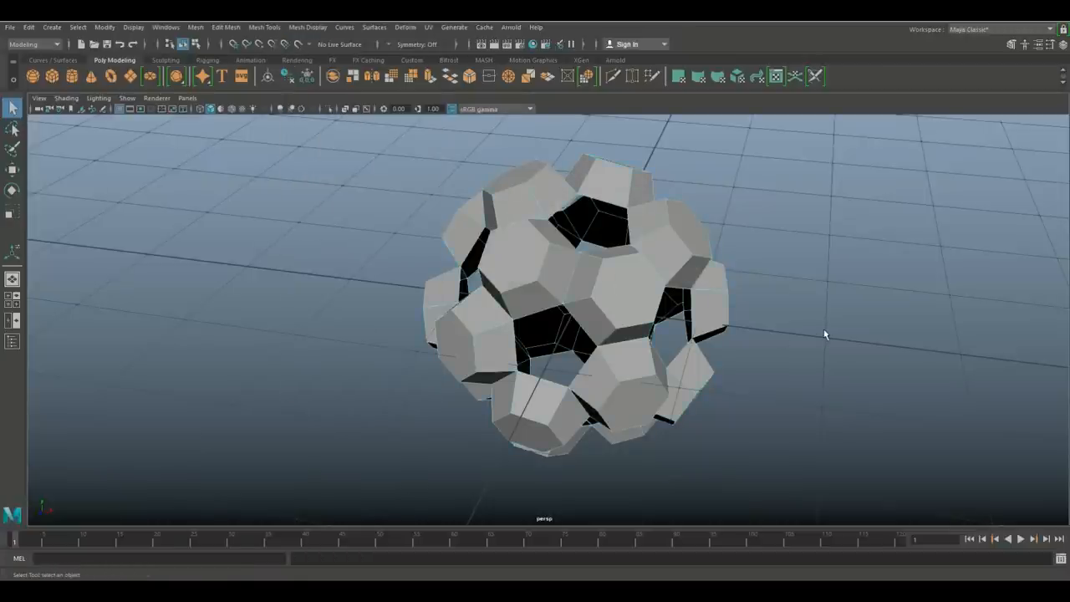
{"action": "left_click_drag", "start_coordinate": [825, 335], "coordinate": [715, 268]}
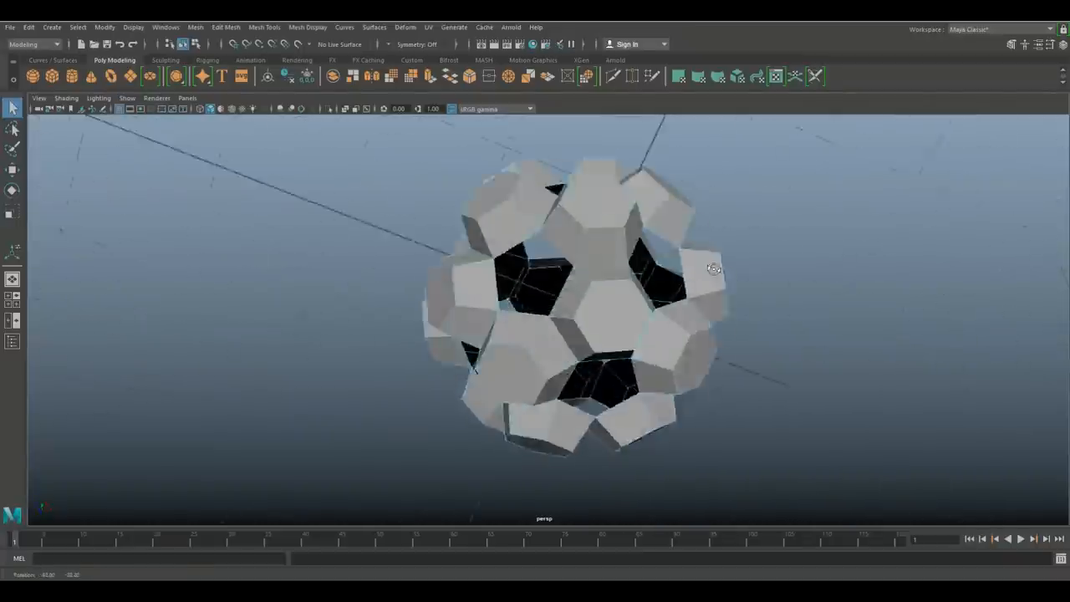
{"action": "left_click_drag", "start_coordinate": [713, 268], "coordinate": [638, 366]}
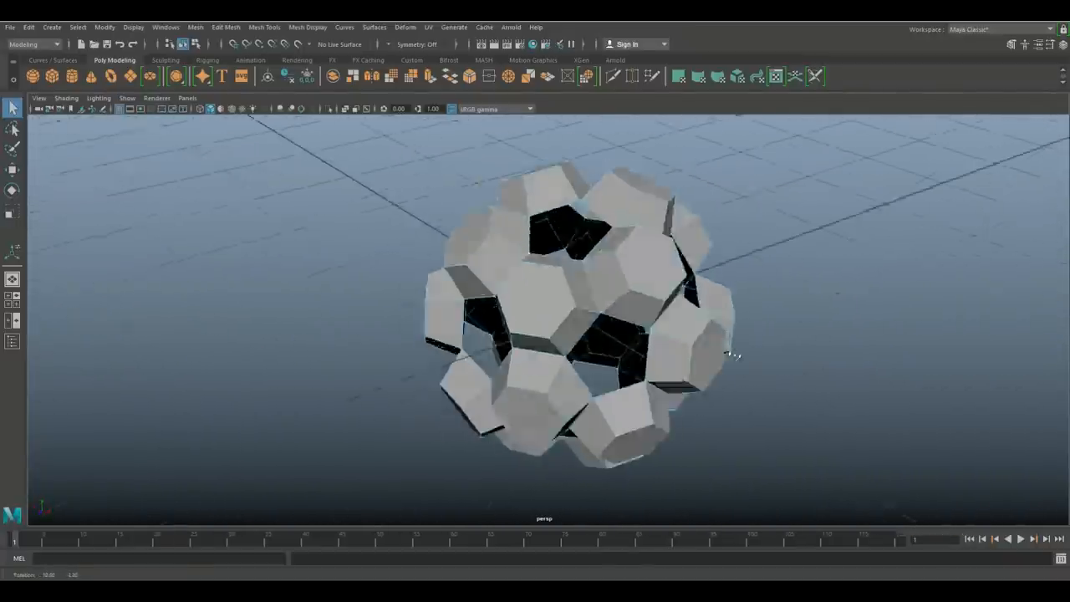
{"action": "left_click_drag", "start_coordinate": [732, 355], "coordinate": [782, 390]}
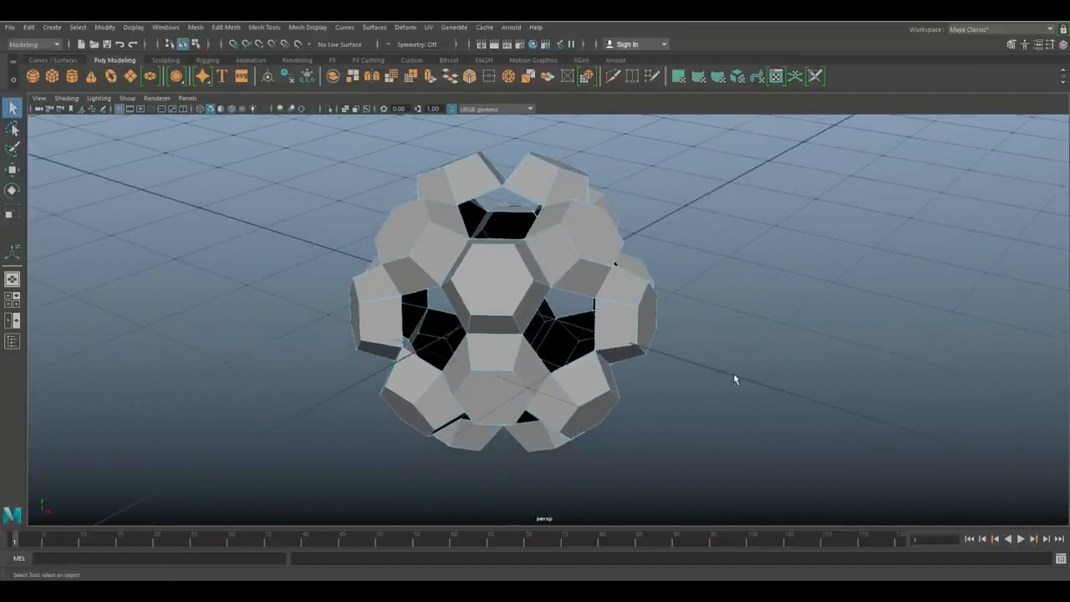
{"action": "mouse_move", "coordinate": [740, 372]}
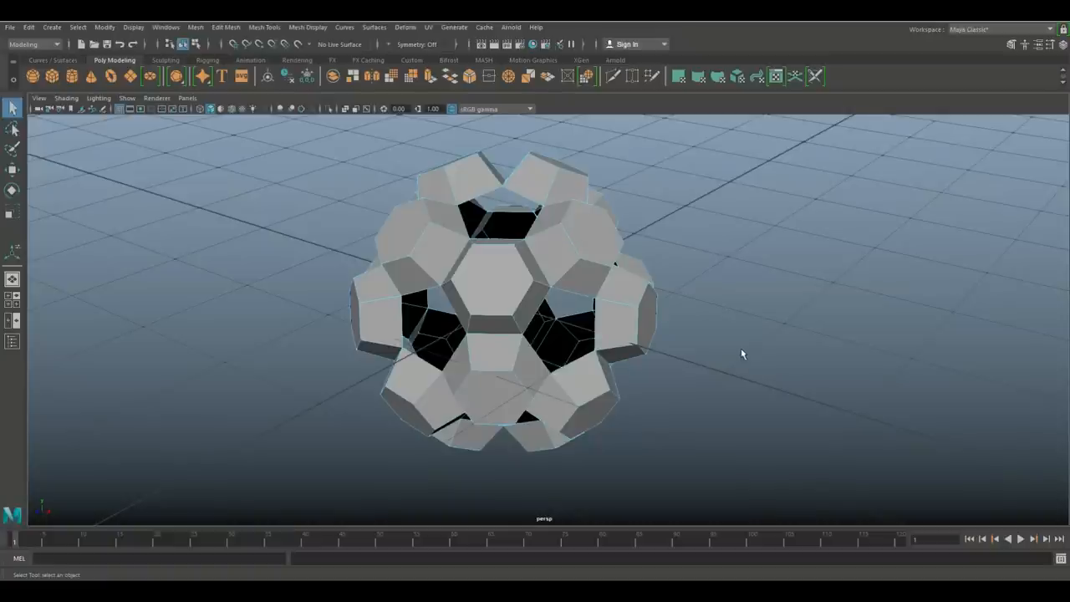
Return to object mode and export the selection as OBJ file BallOBJ
{"action": "right_click", "coordinate": [572, 257]}
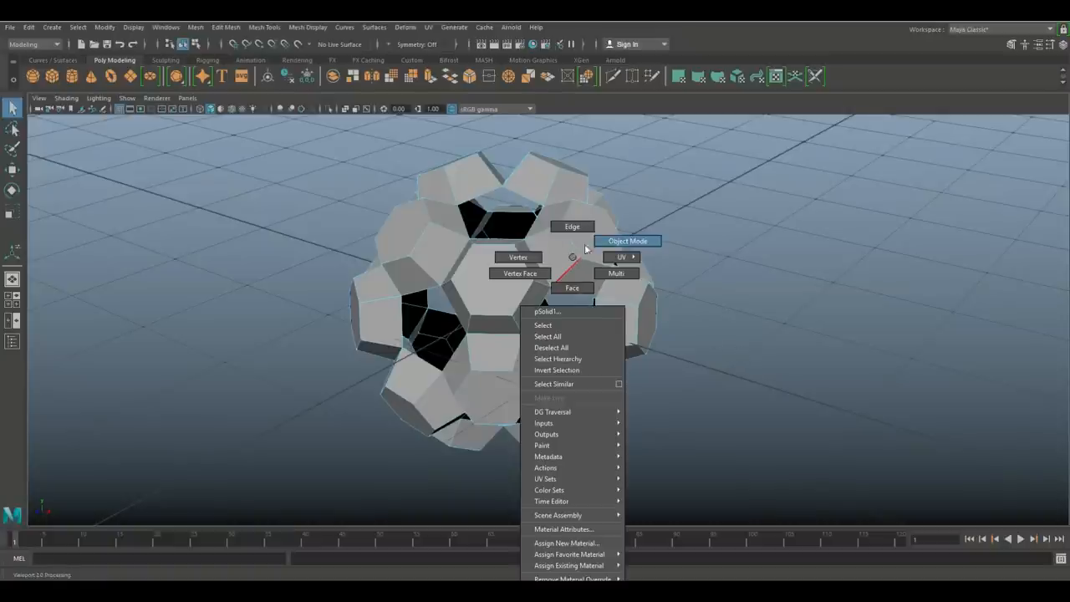
{"action": "left_click", "coordinate": [627, 241]}
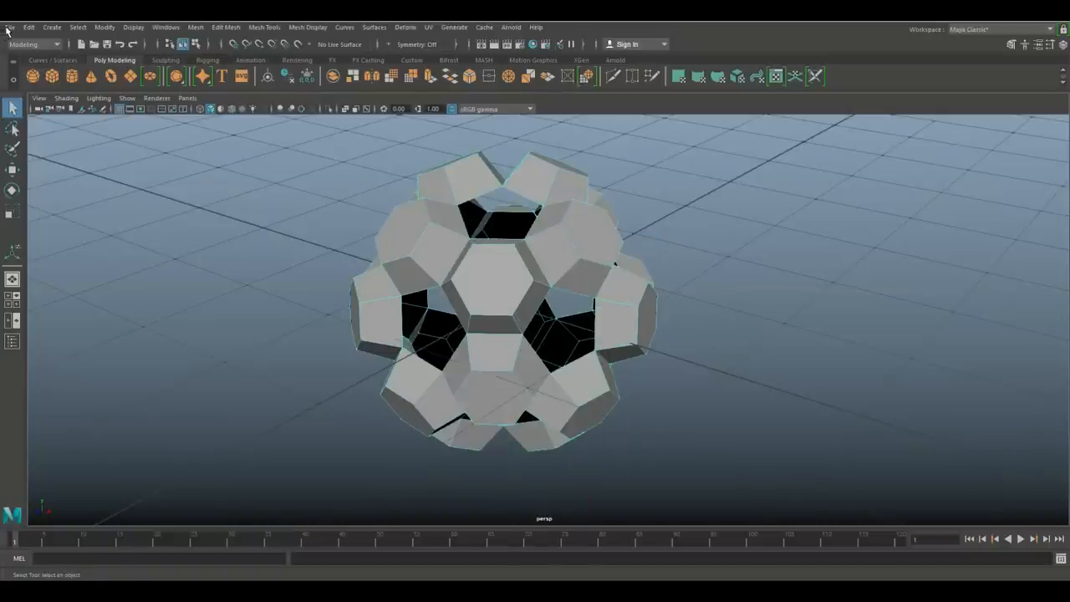
{"action": "left_click", "coordinate": [10, 27]}
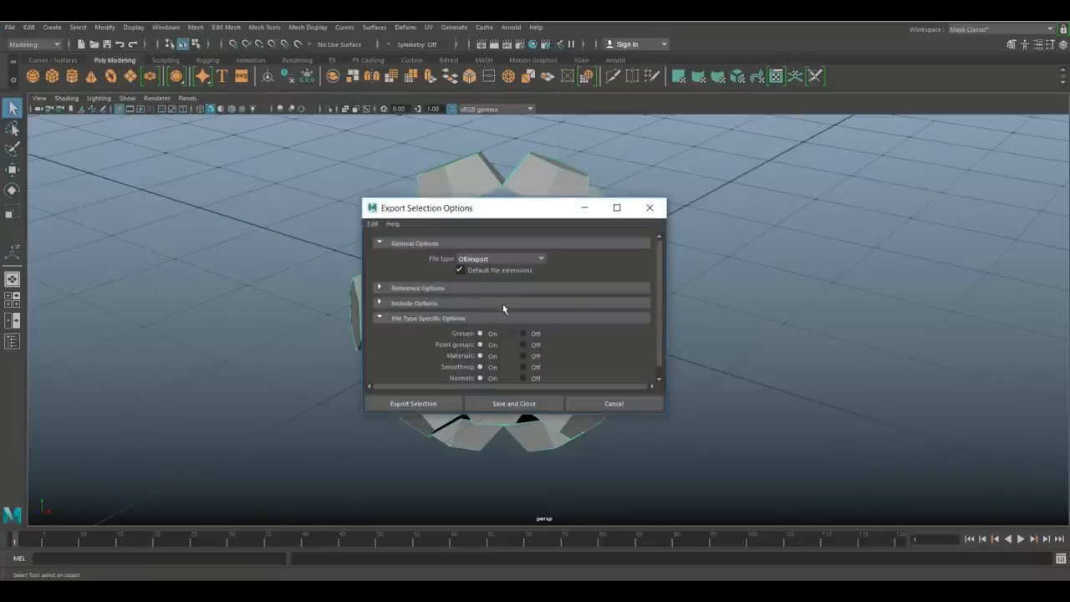
{"action": "left_click", "coordinate": [413, 404]}
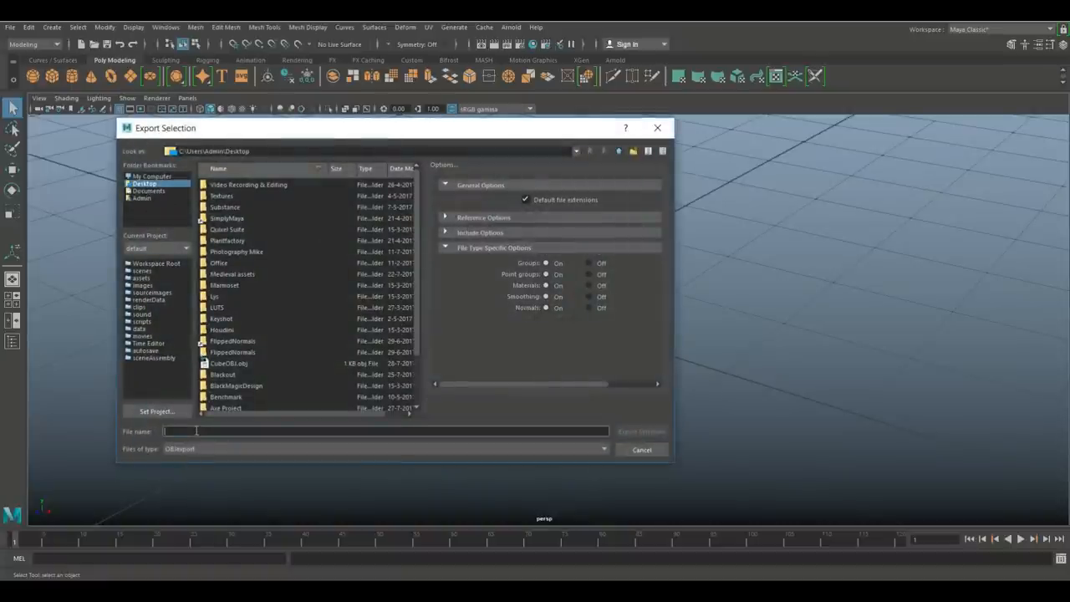
{"action": "type", "text": "BallOBJ"}
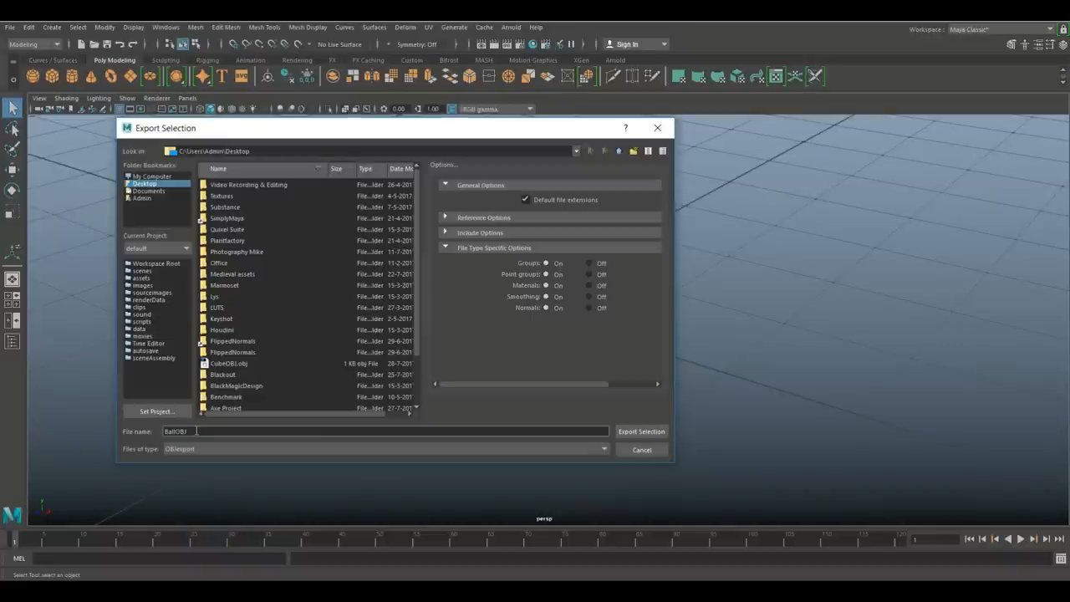
{"action": "left_click", "coordinate": [641, 431]}
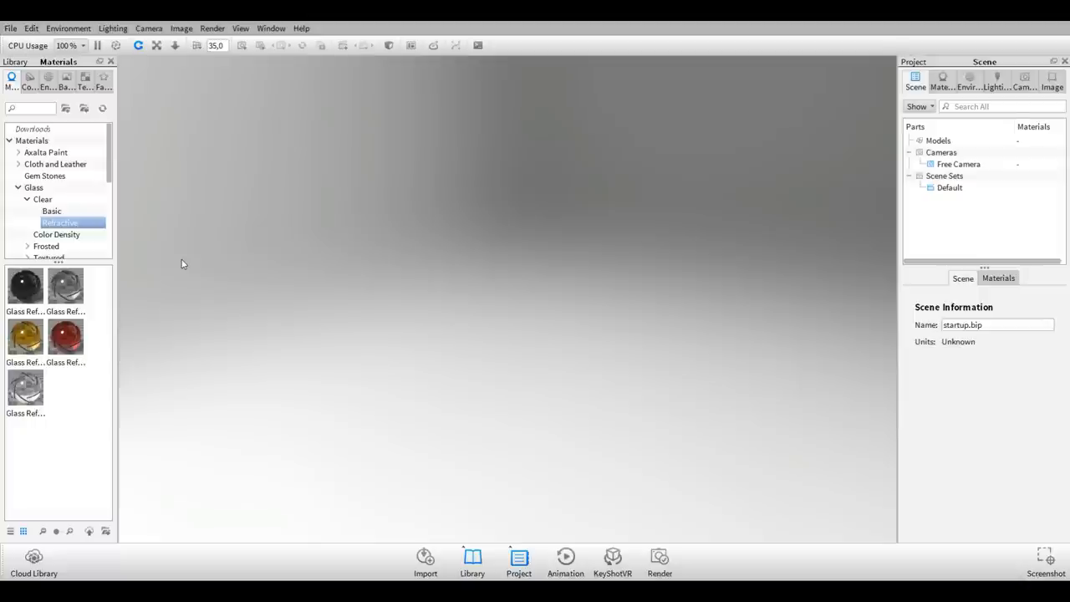
Import the BallOBJ file from the desktop into the KeyShot scene
{"action": "left_click", "coordinate": [10, 27]}
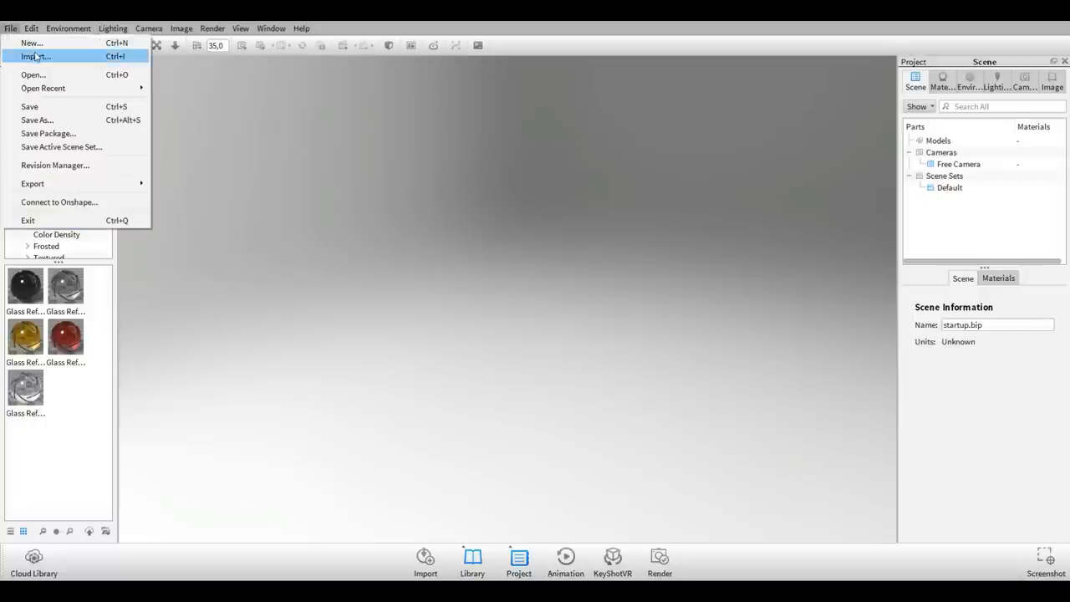
{"action": "left_click", "coordinate": [35, 56]}
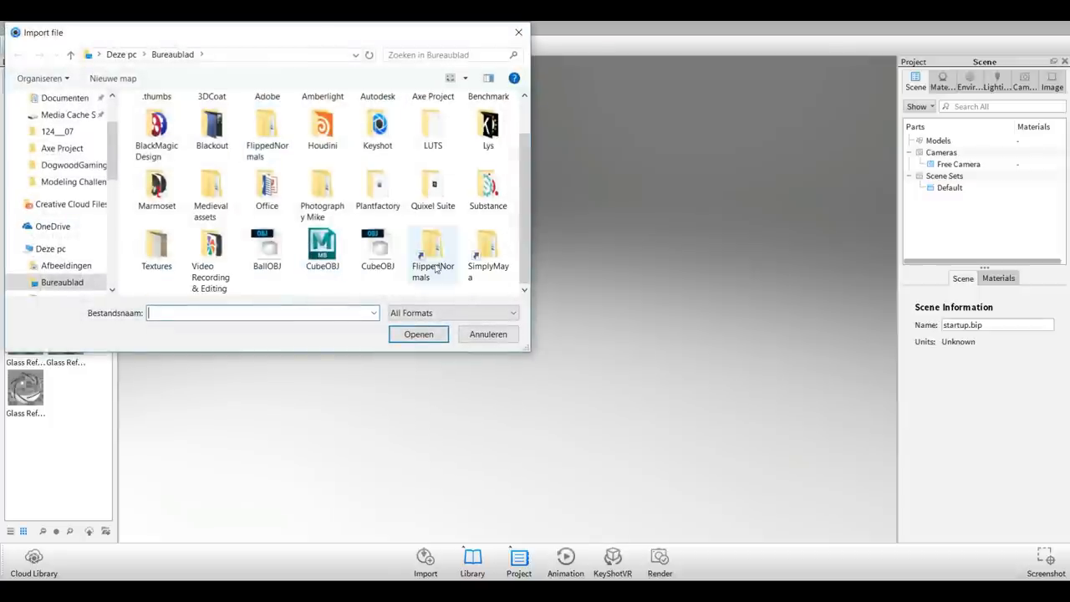
{"action": "left_click", "coordinate": [266, 249]}
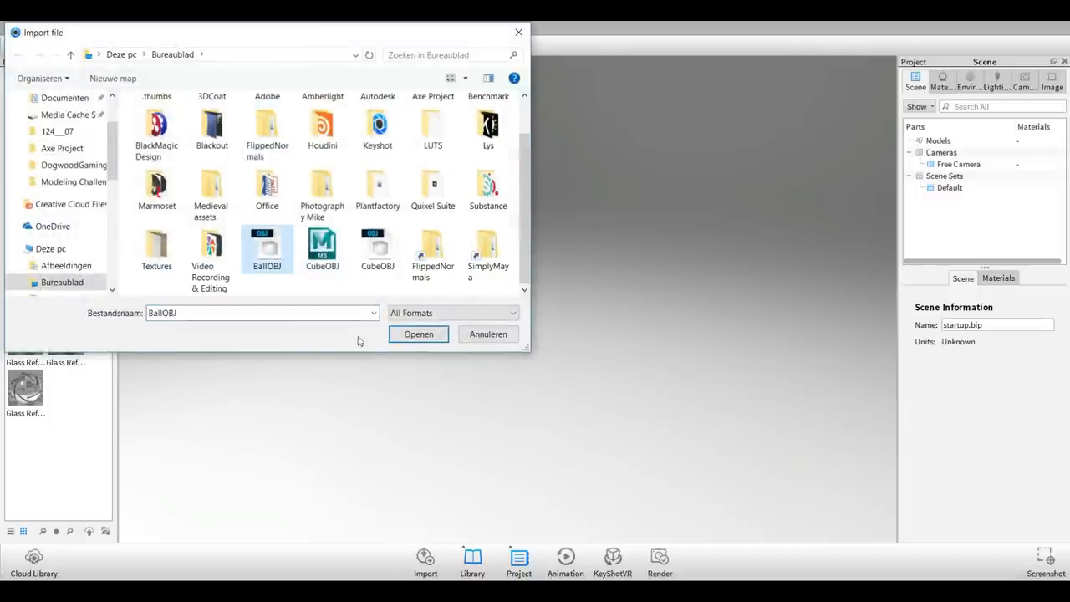
{"action": "left_click", "coordinate": [418, 333]}
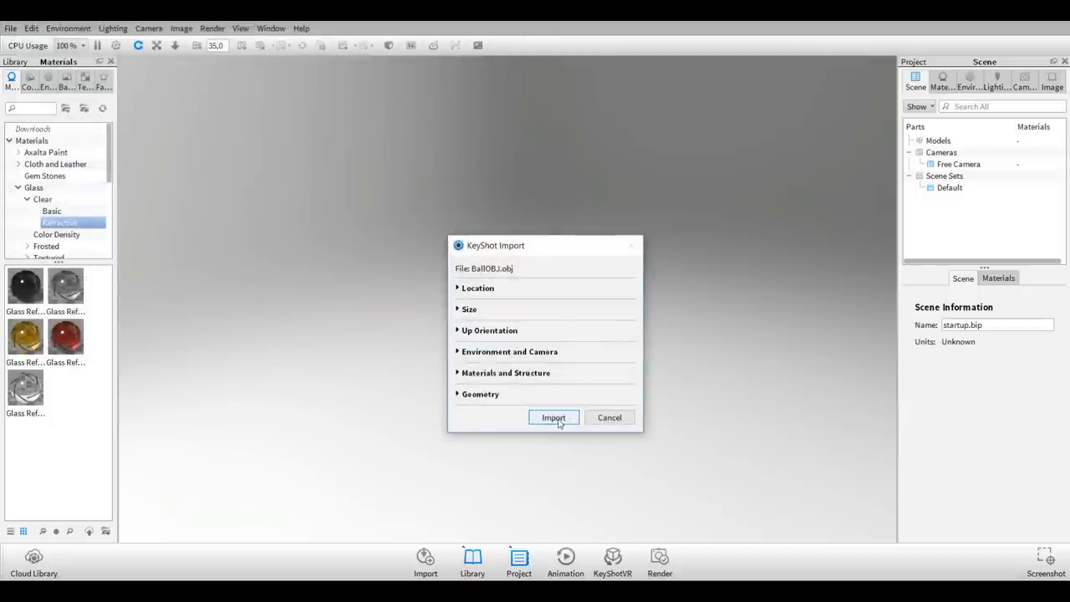
{"action": "left_click", "coordinate": [553, 417]}
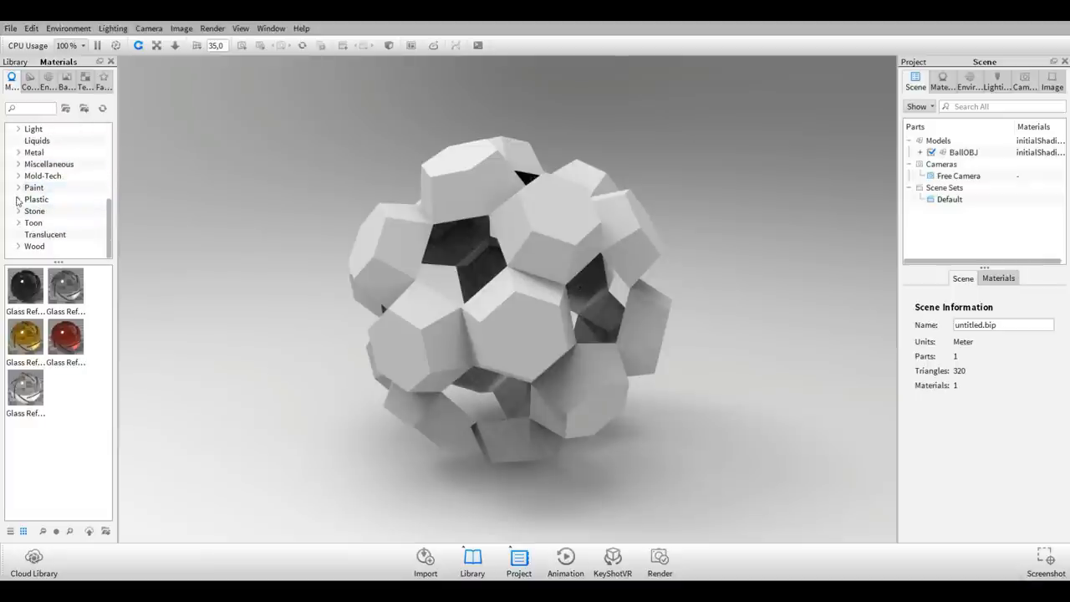
Apply the Tire material from Plastic > Soft > Rubber to the ball cage
{"action": "left_click", "coordinate": [19, 199]}
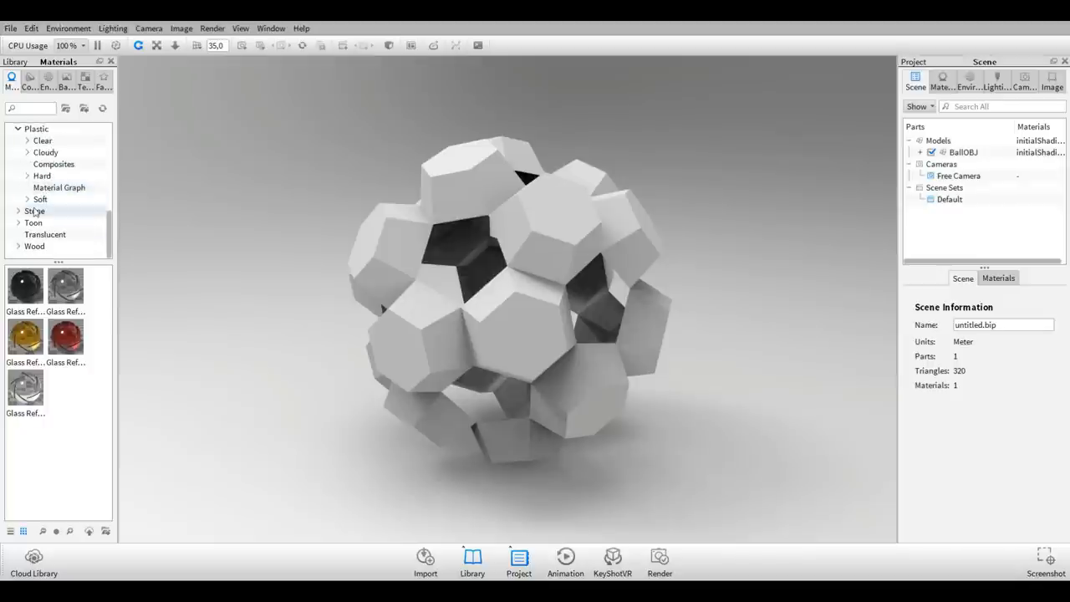
{"action": "left_click", "coordinate": [40, 199]}
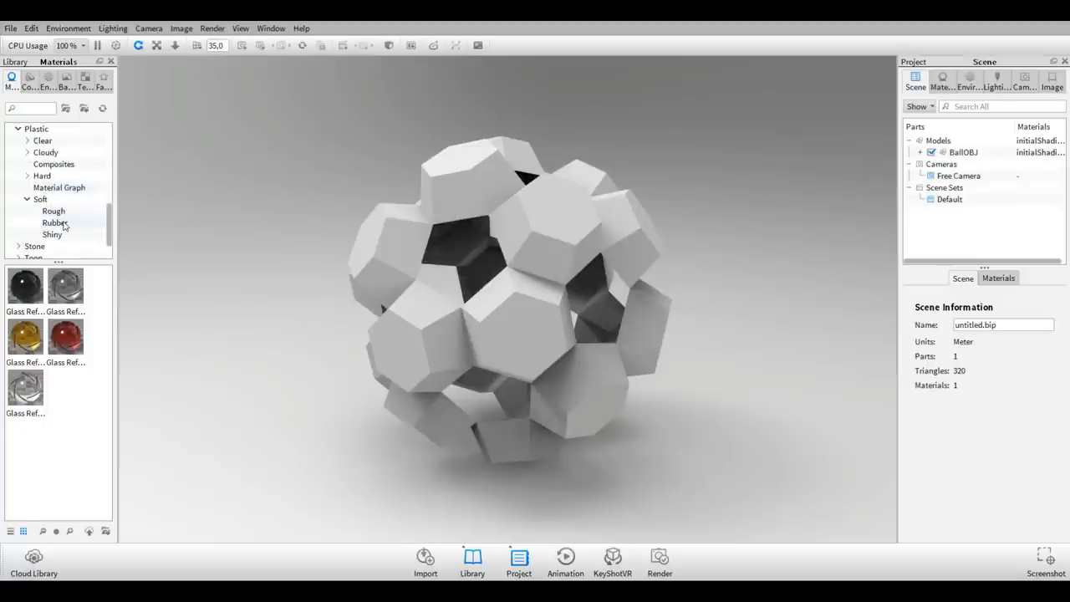
{"action": "left_click", "coordinate": [55, 222]}
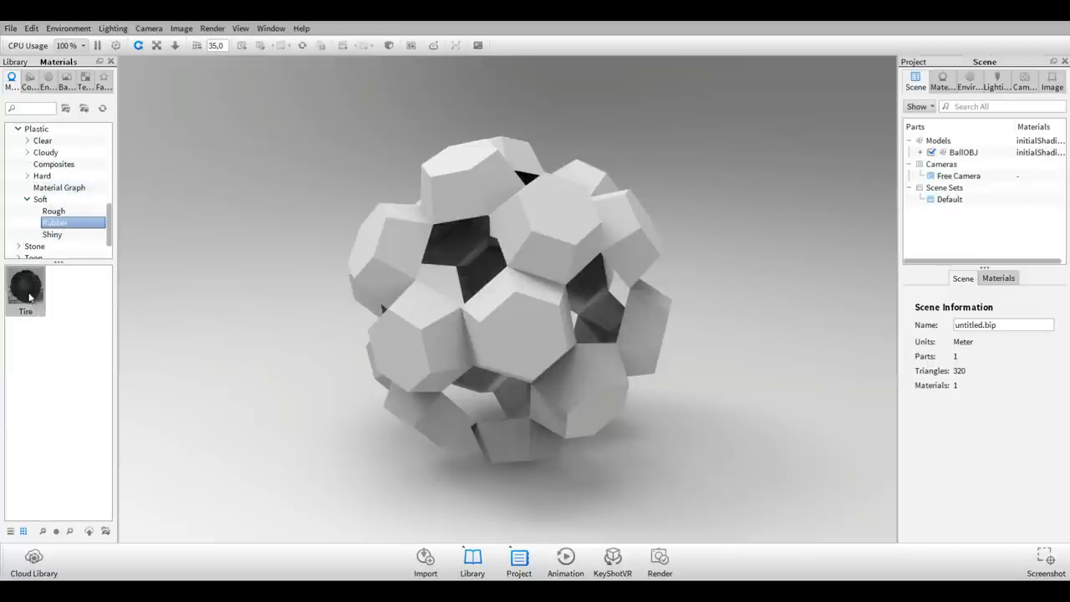
{"action": "left_click_drag", "start_coordinate": [25, 288], "coordinate": [433, 276]}
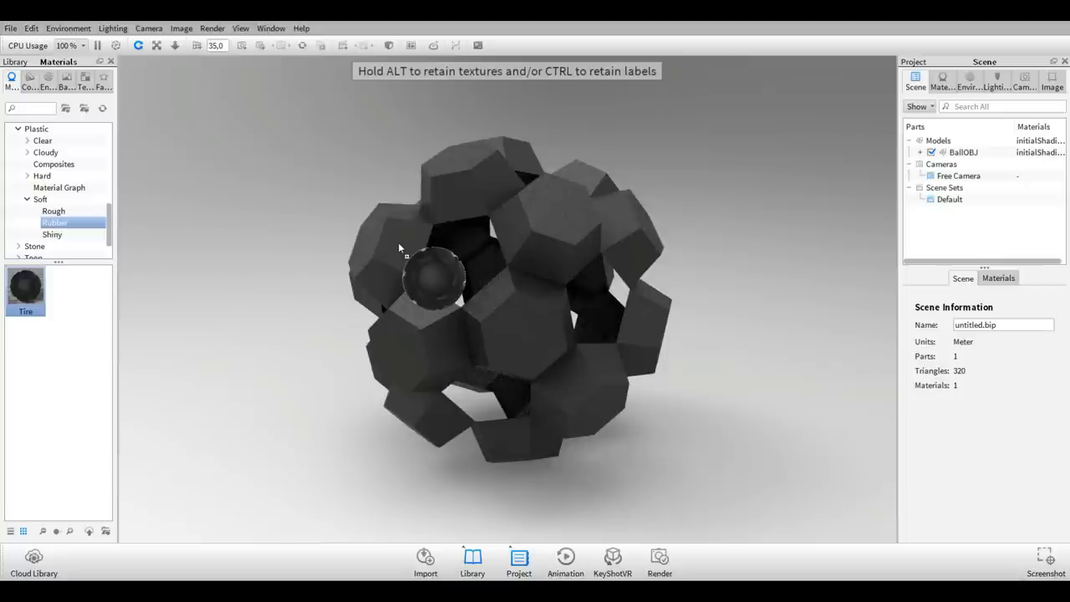
{"action": "left_click_drag", "start_coordinate": [25, 288], "coordinate": [435, 276]}
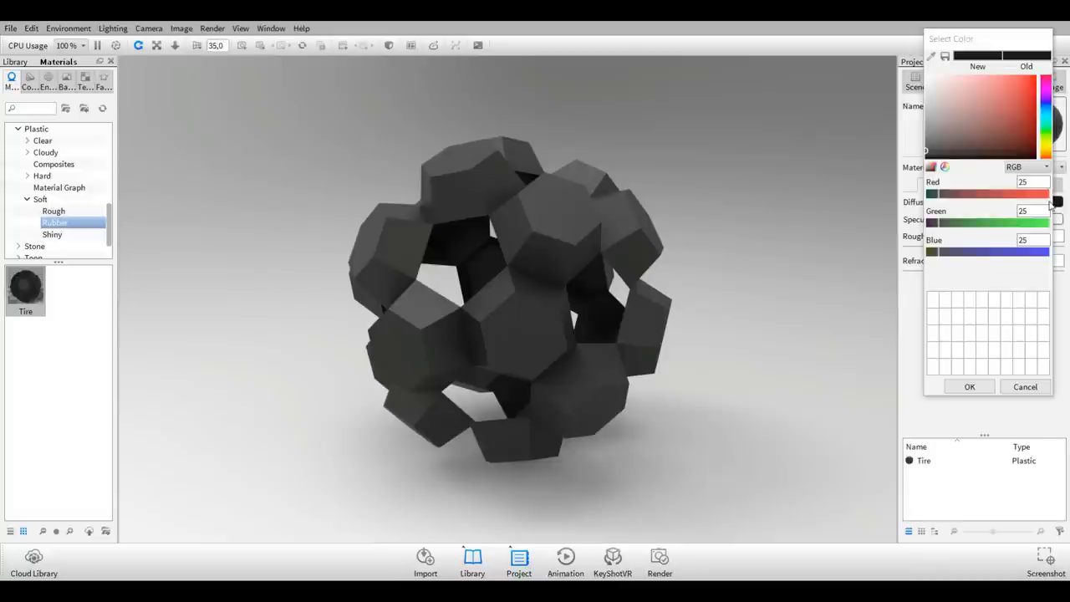
Change the Tire material's colour to a bright red
{"action": "left_click", "coordinate": [1013, 136]}
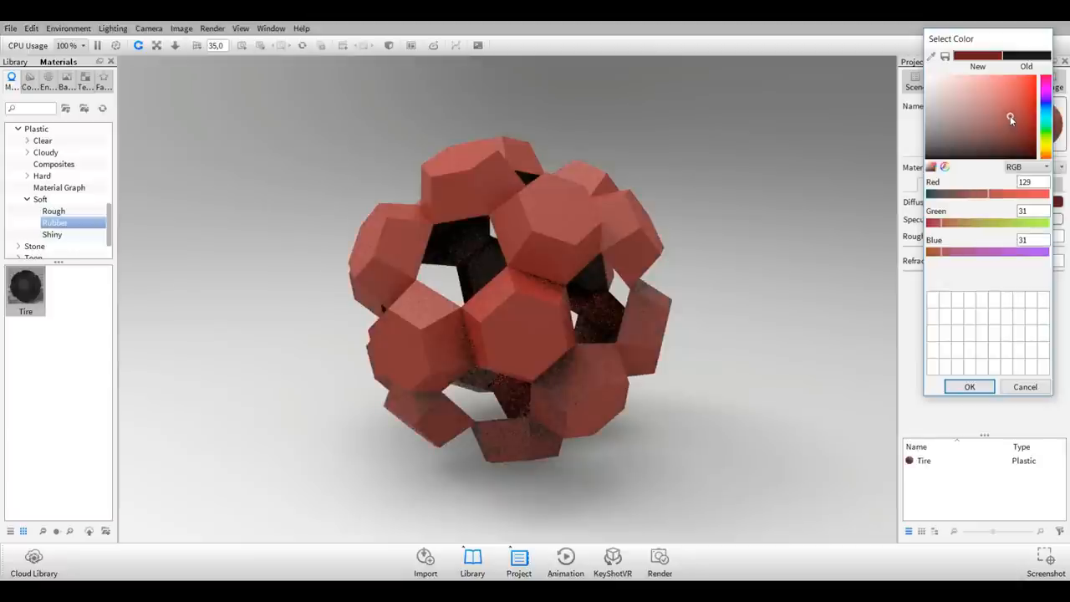
{"action": "left_click", "coordinate": [1010, 113]}
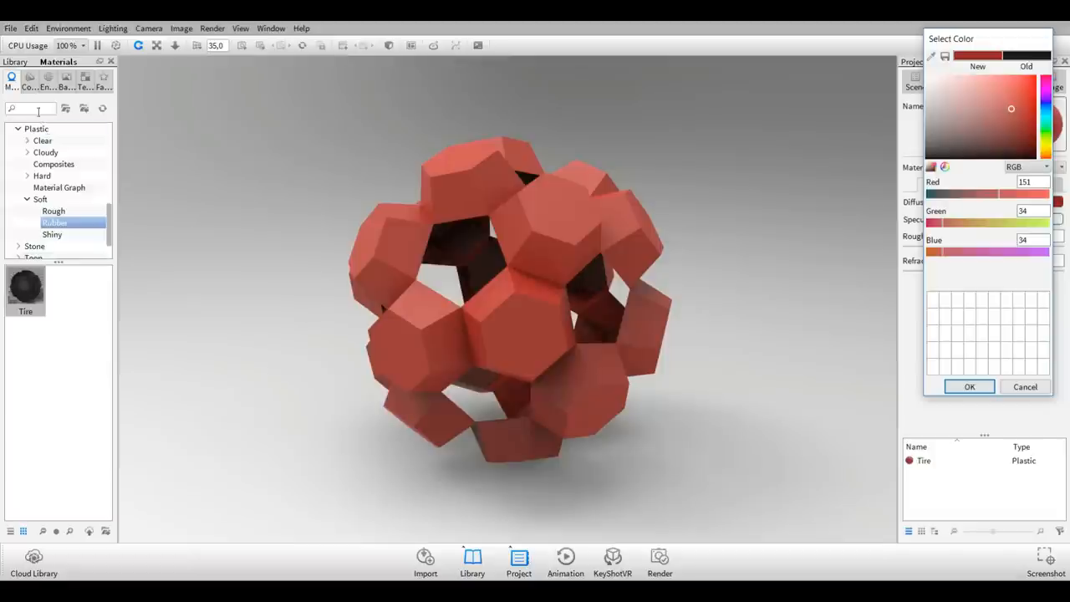
{"action": "left_click", "coordinate": [47, 77]}
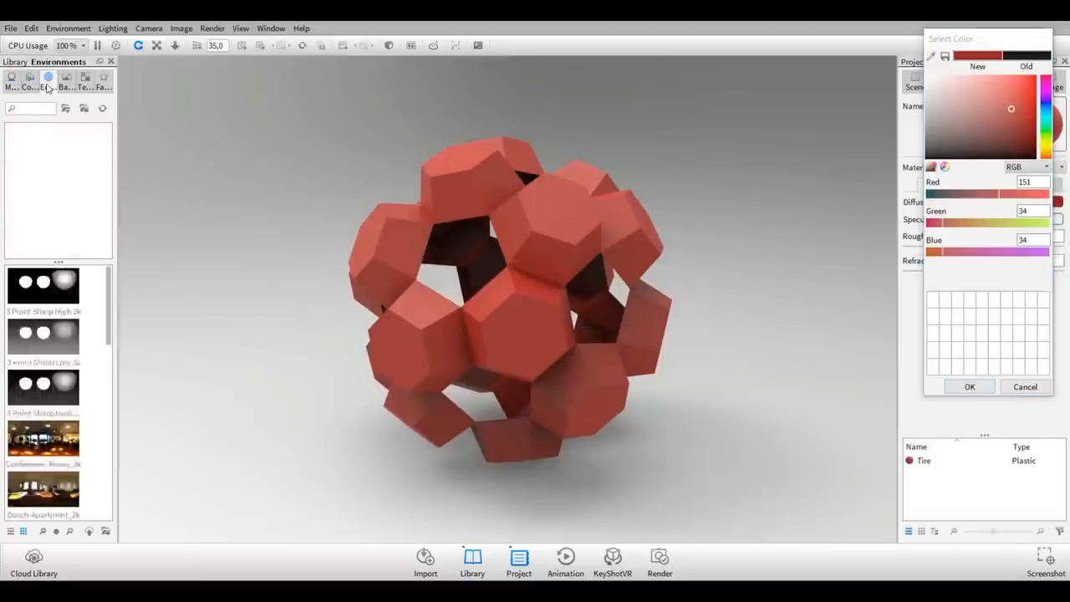
Try environments, backplates and Studio, overhead panel and outdoor lighting setups
{"action": "left_click", "coordinate": [49, 77]}
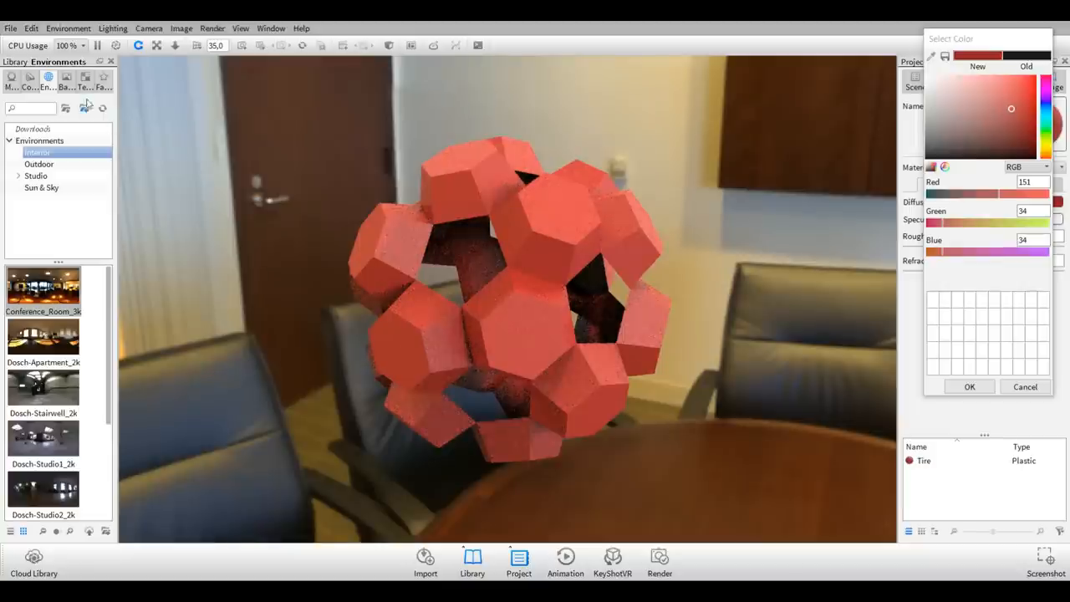
{"action": "left_click", "coordinate": [66, 76]}
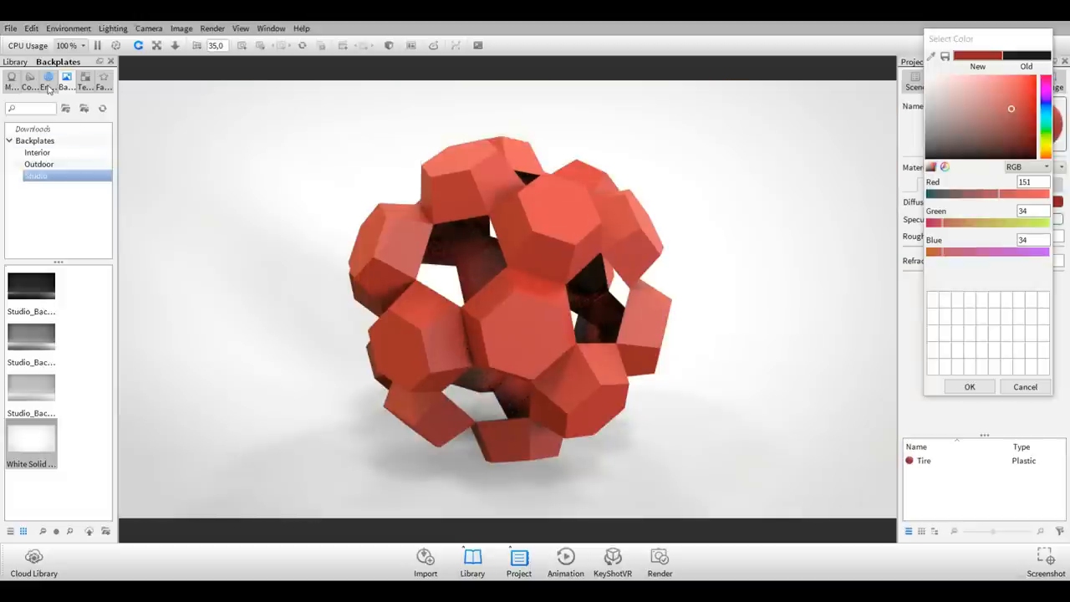
{"action": "left_click", "coordinate": [48, 77]}
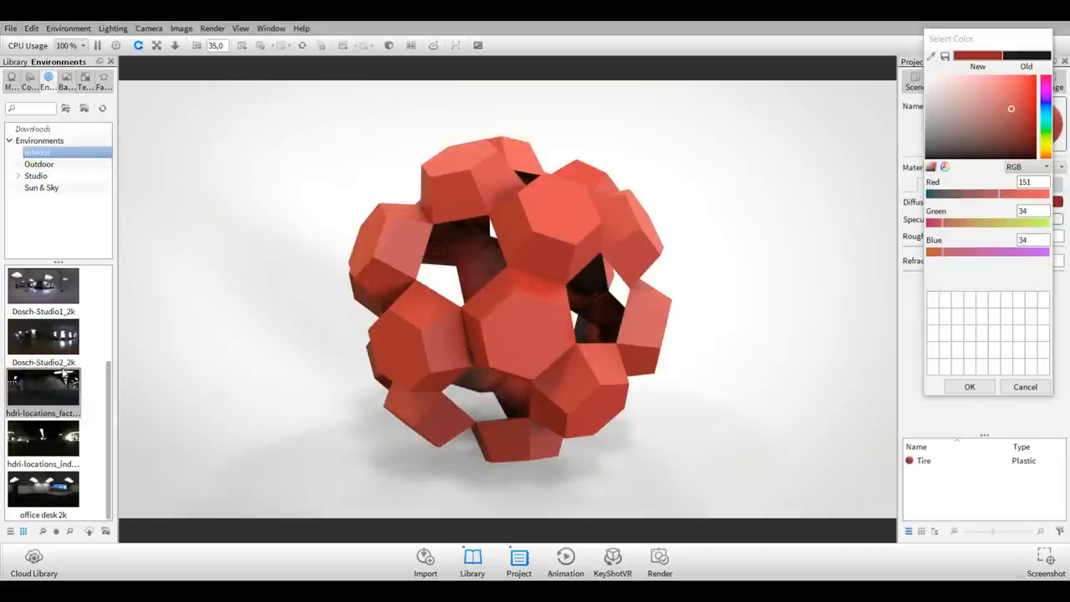
{"action": "left_click", "coordinate": [19, 175]}
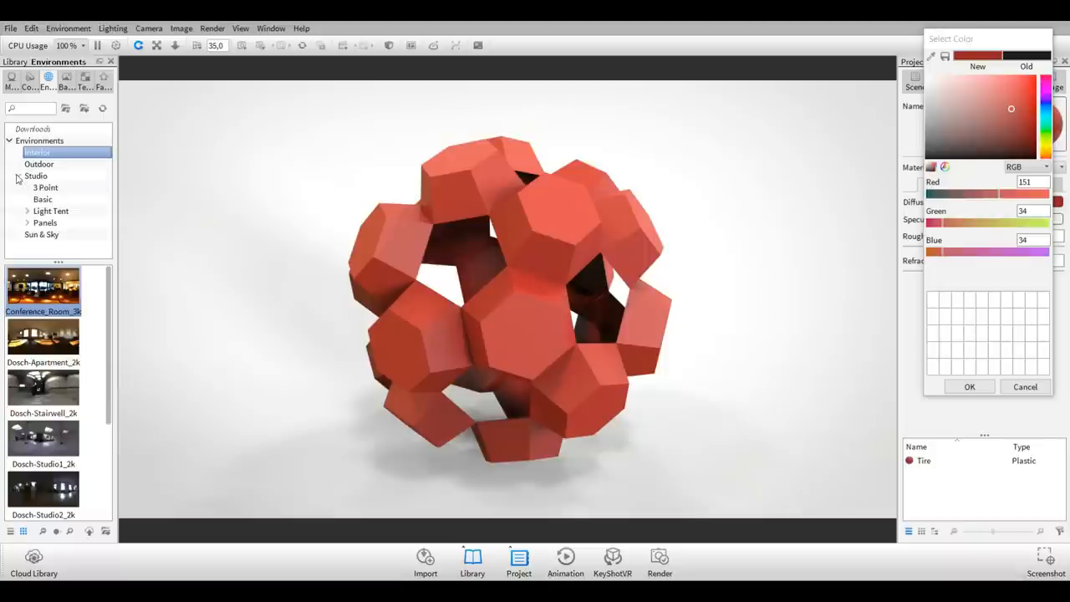
{"action": "left_click", "coordinate": [36, 175]}
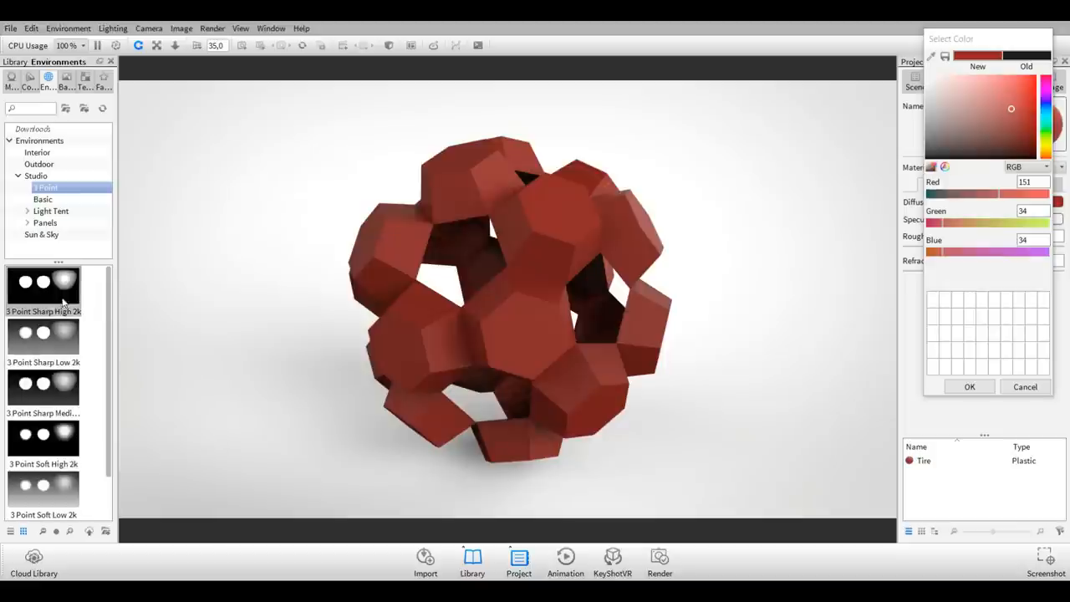
{"action": "left_click", "coordinate": [27, 223]}
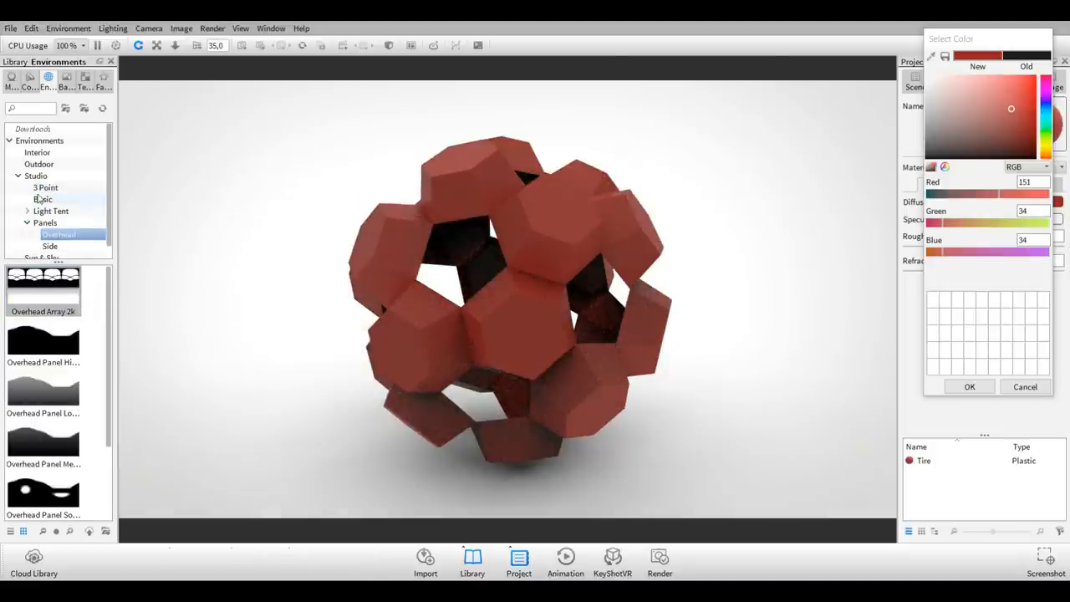
{"action": "left_click", "coordinate": [38, 164]}
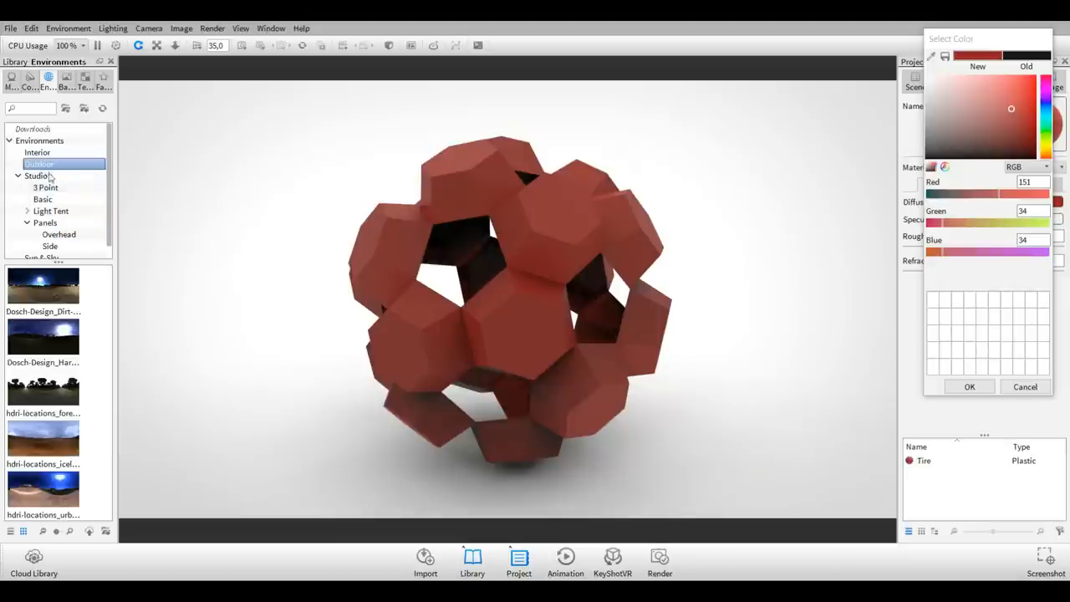
{"action": "left_click", "coordinate": [37, 152]}
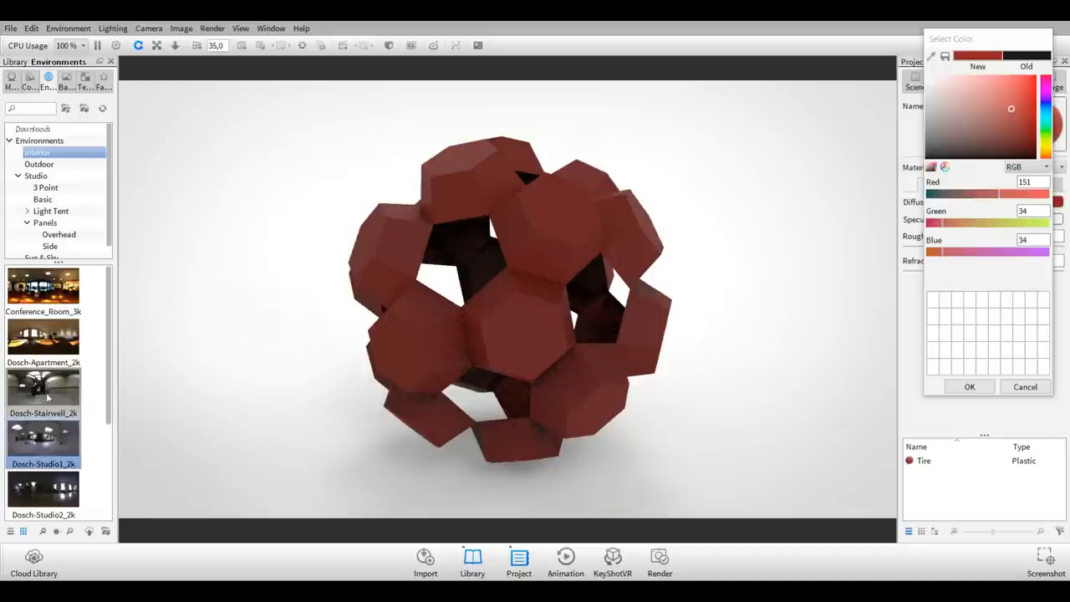
{"action": "scroll", "scroll_direction": "down", "scroll_amount": 3}
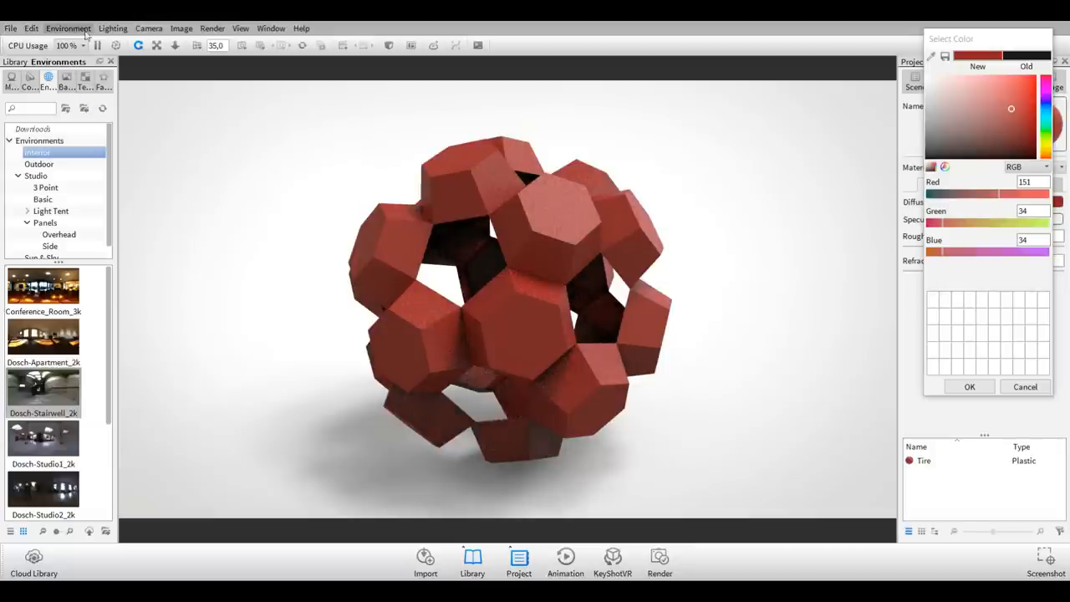
Turn off caustics and switch the lighting to the Interior preset
{"action": "left_click", "coordinate": [112, 28]}
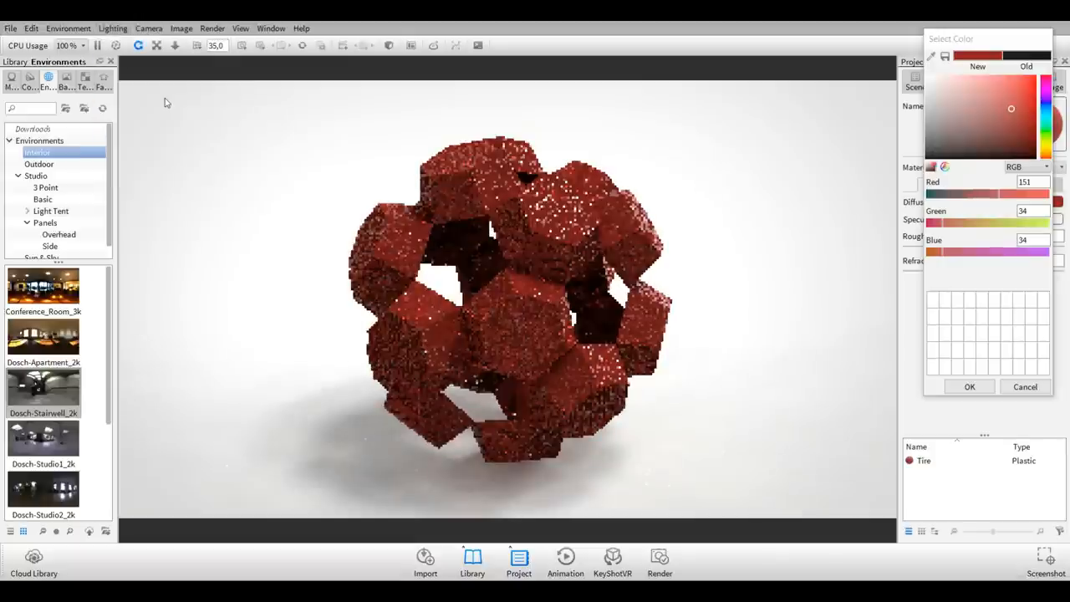
{"action": "left_click", "coordinate": [112, 28]}
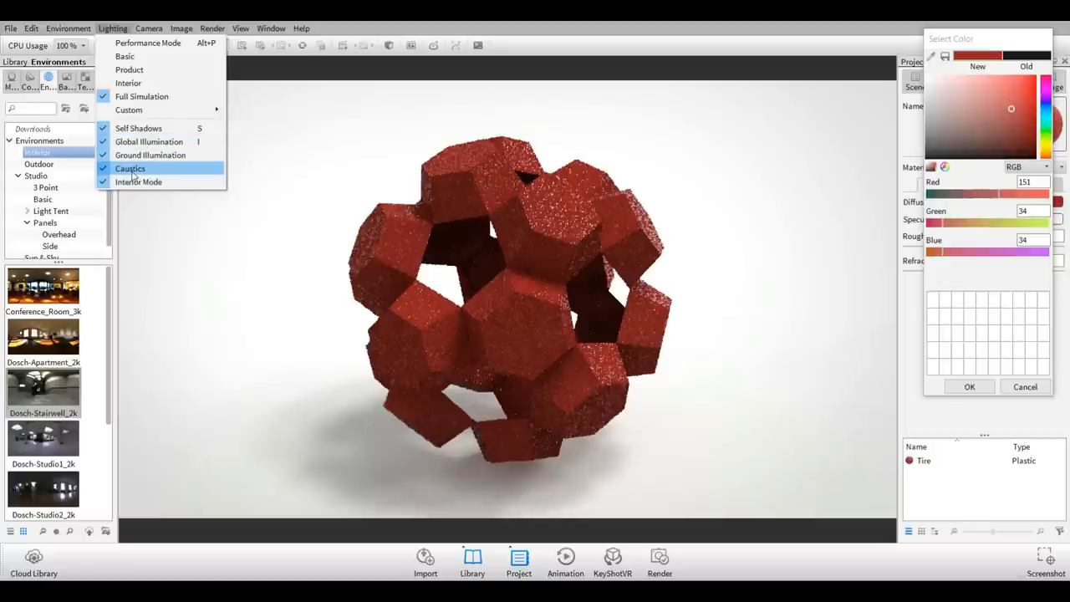
{"action": "left_click", "coordinate": [131, 168]}
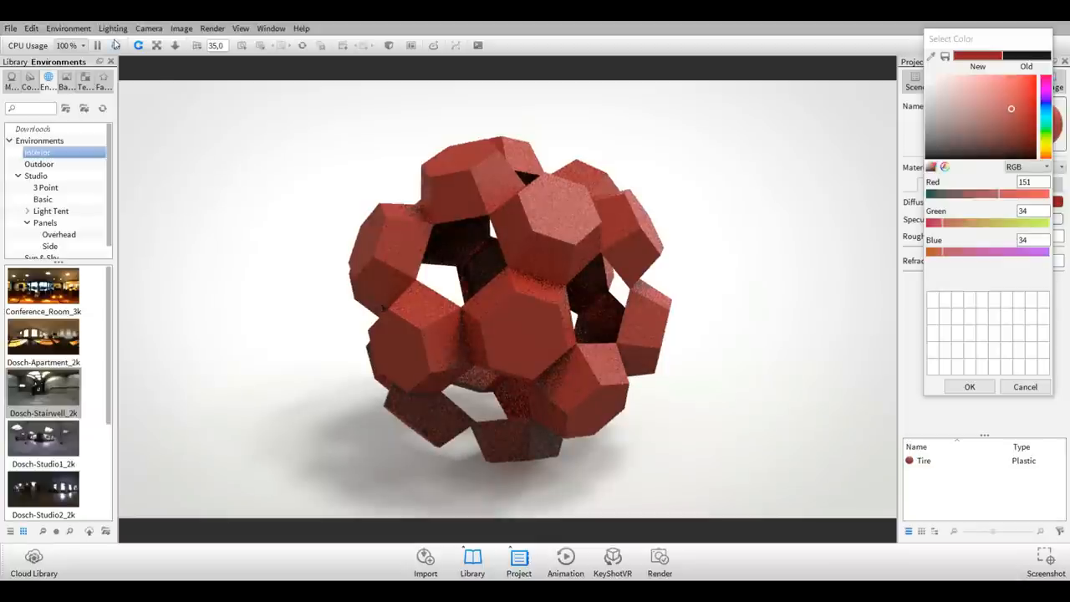
{"action": "left_click", "coordinate": [113, 27]}
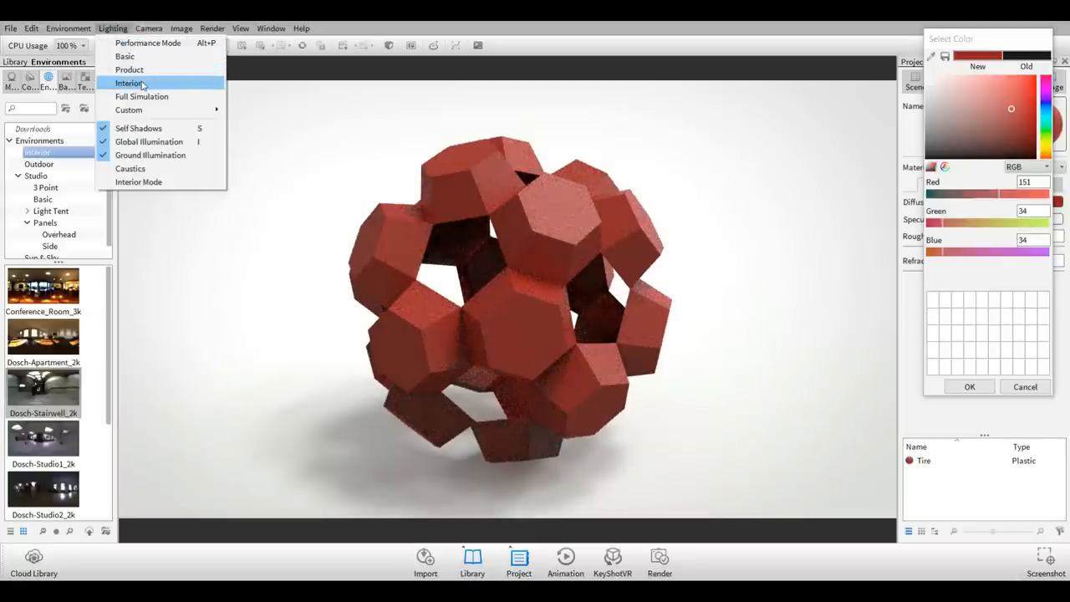
{"action": "left_click", "coordinate": [148, 27]}
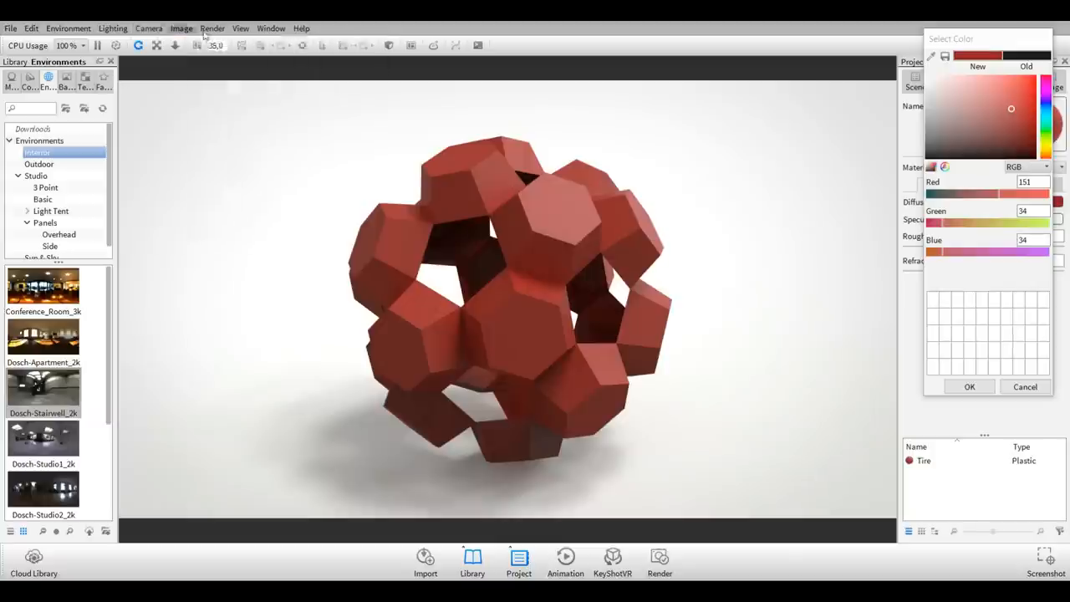
{"action": "left_click", "coordinate": [212, 28]}
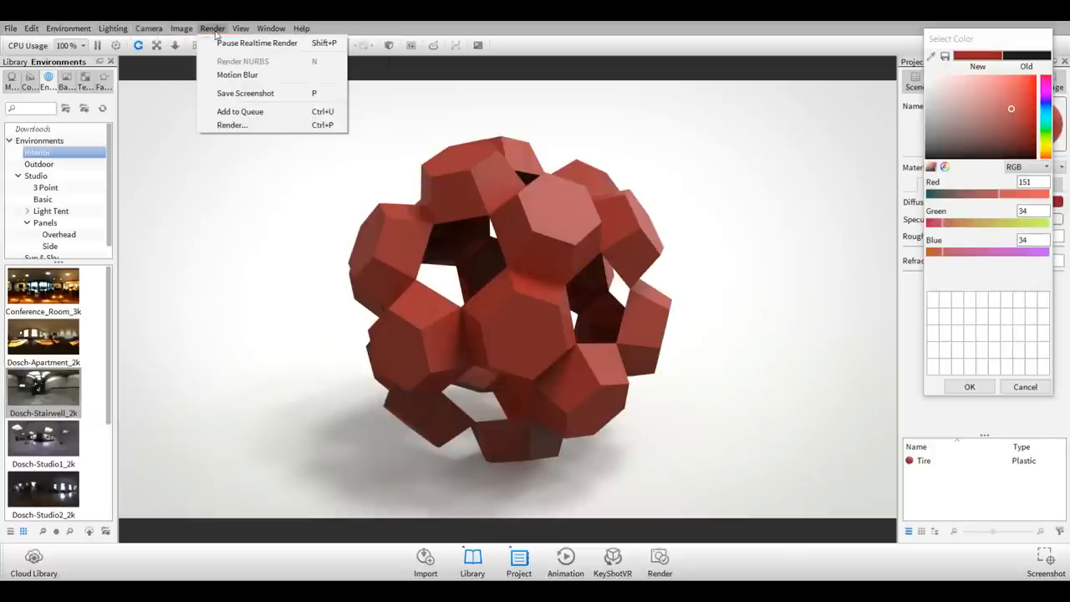
{"action": "left_click", "coordinate": [213, 28]}
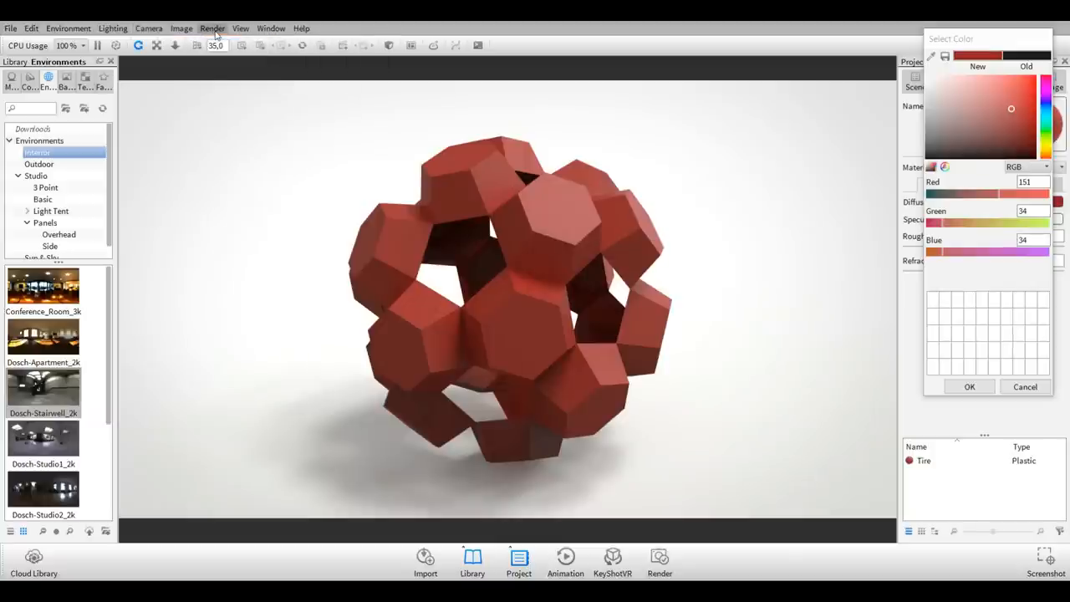
{"action": "left_click", "coordinate": [212, 27]}
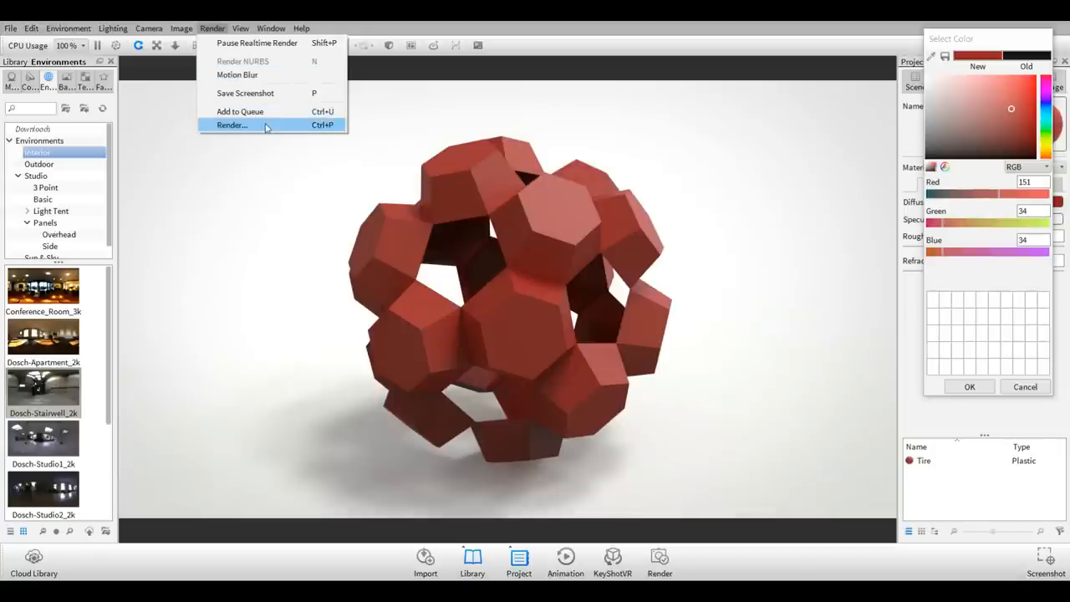
Name the render Ballrender, output it to the Desktop, and choose TIFF format
{"action": "left_click", "coordinate": [231, 125]}
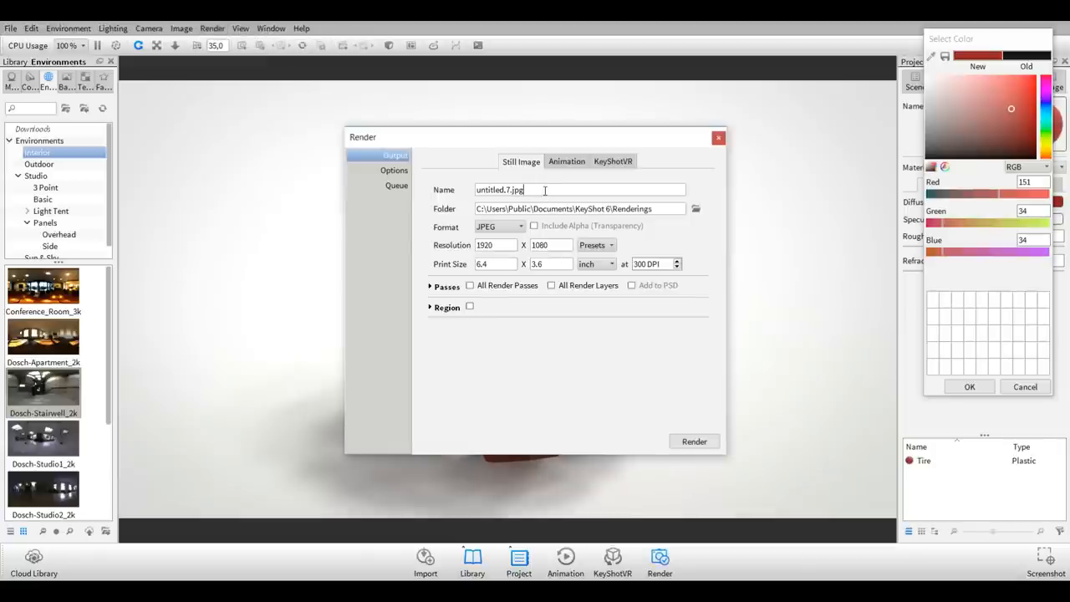
{"action": "type", "text": "Ballrender"}
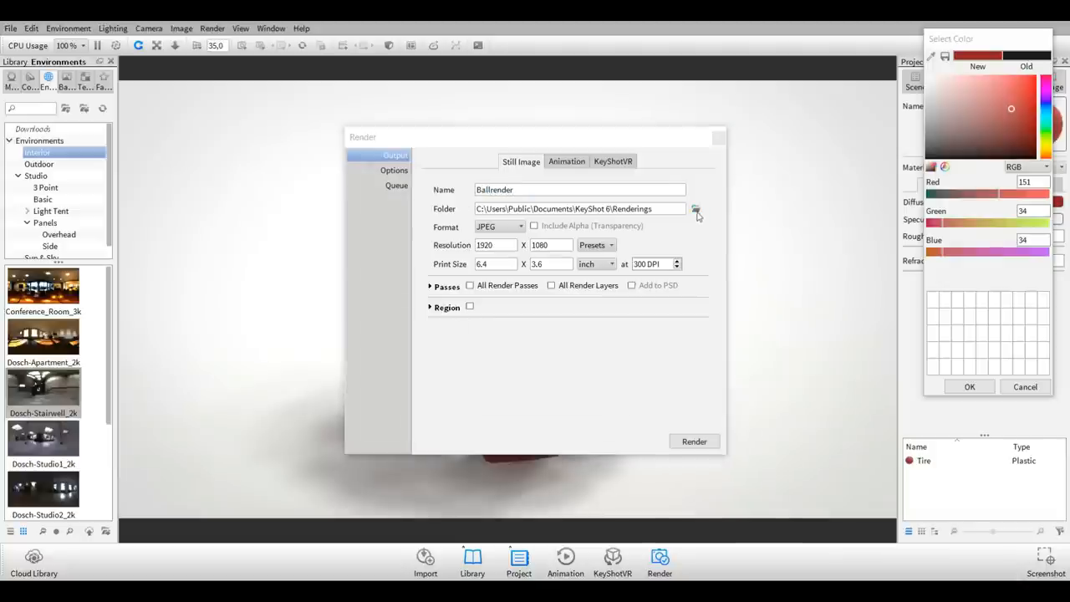
{"action": "left_click", "coordinate": [696, 208]}
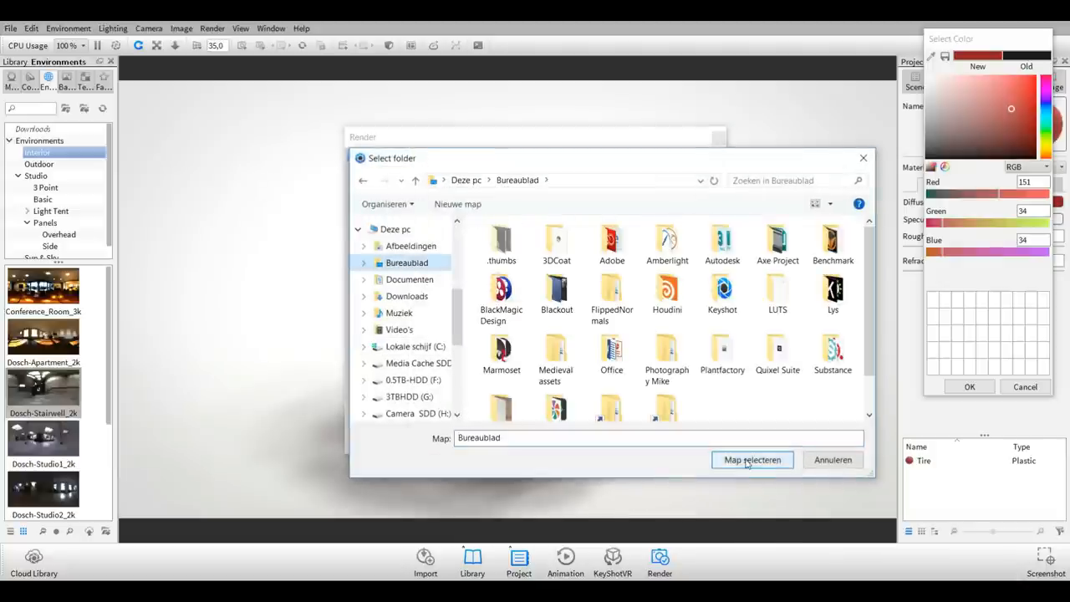
{"action": "left_click", "coordinate": [751, 459]}
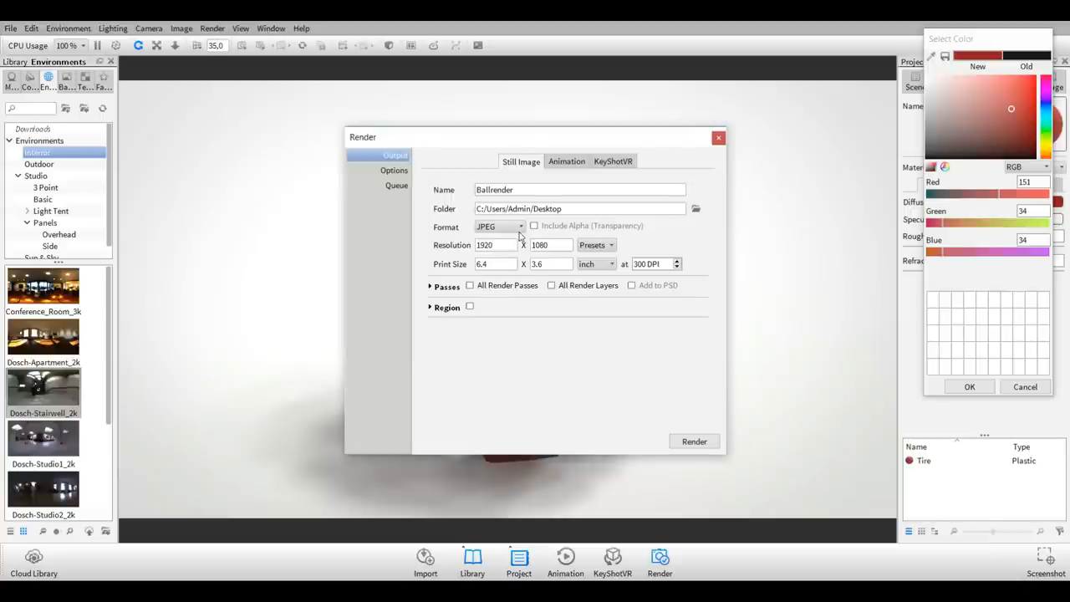
{"action": "left_click", "coordinate": [521, 226]}
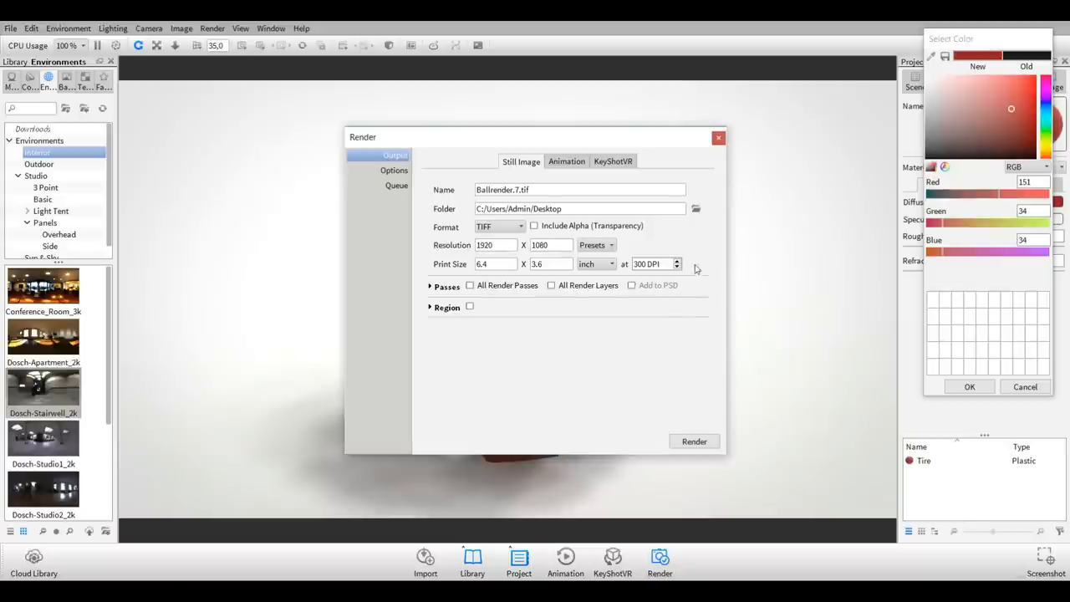
Switch render quality to Maximum Samples and raise the samples to 136
{"action": "left_click", "coordinate": [394, 170]}
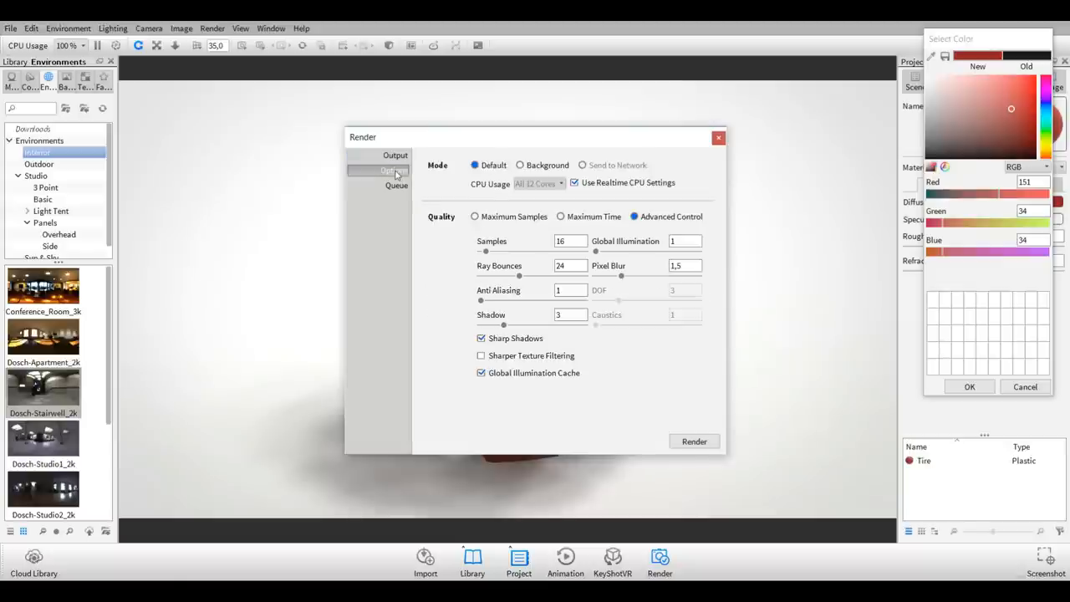
{"action": "left_click", "coordinate": [475, 216]}
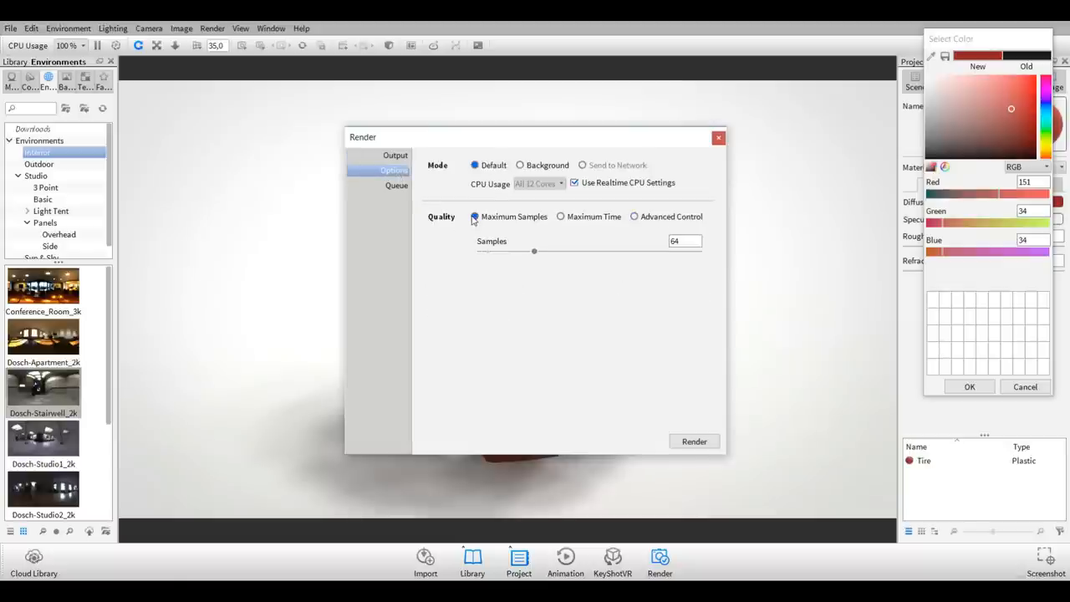
{"action": "left_click", "coordinate": [475, 217]}
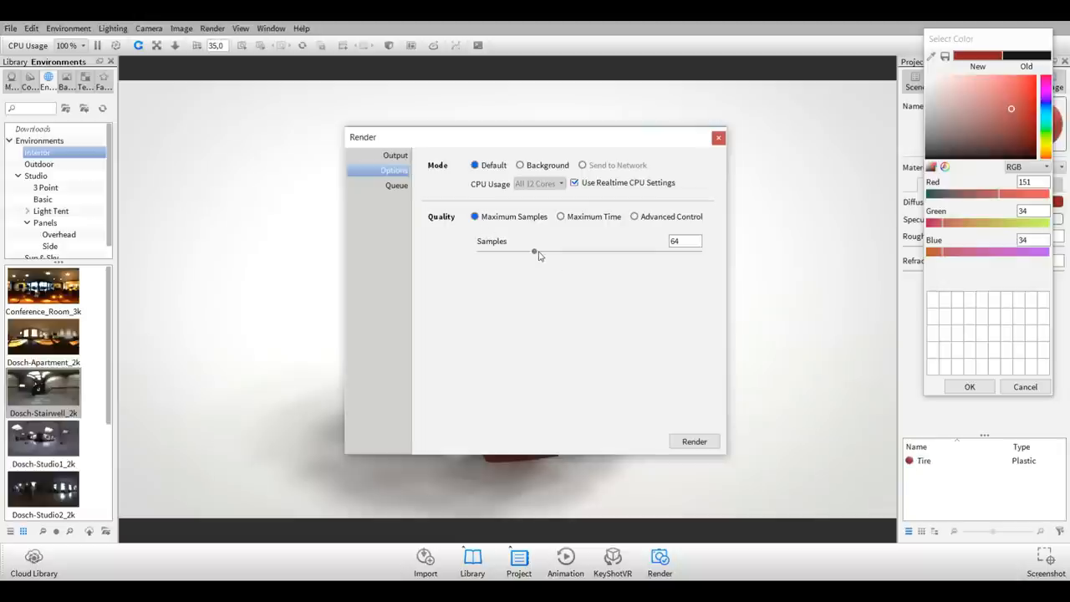
{"action": "left_click_drag", "start_coordinate": [534, 252], "coordinate": [539, 252]}
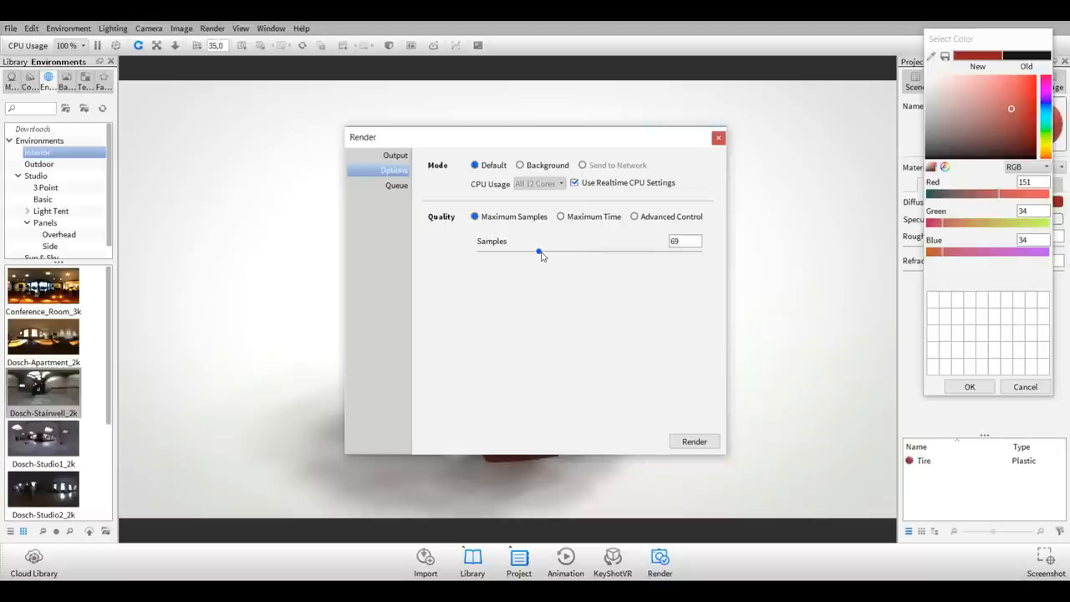
{"action": "left_click_drag", "start_coordinate": [538, 251], "coordinate": [596, 251]}
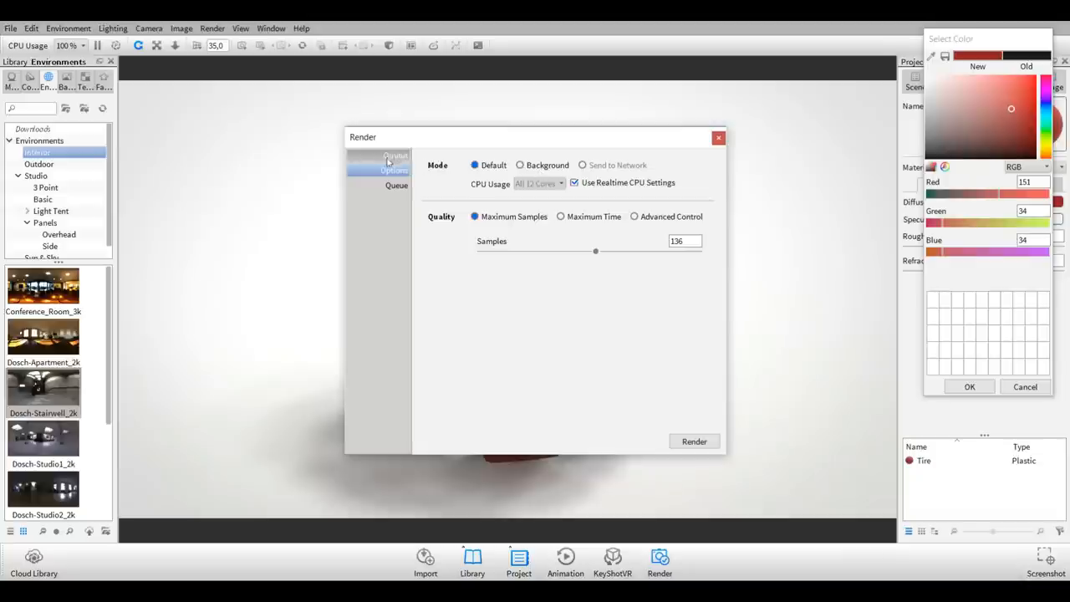
{"action": "left_click", "coordinate": [396, 184]}
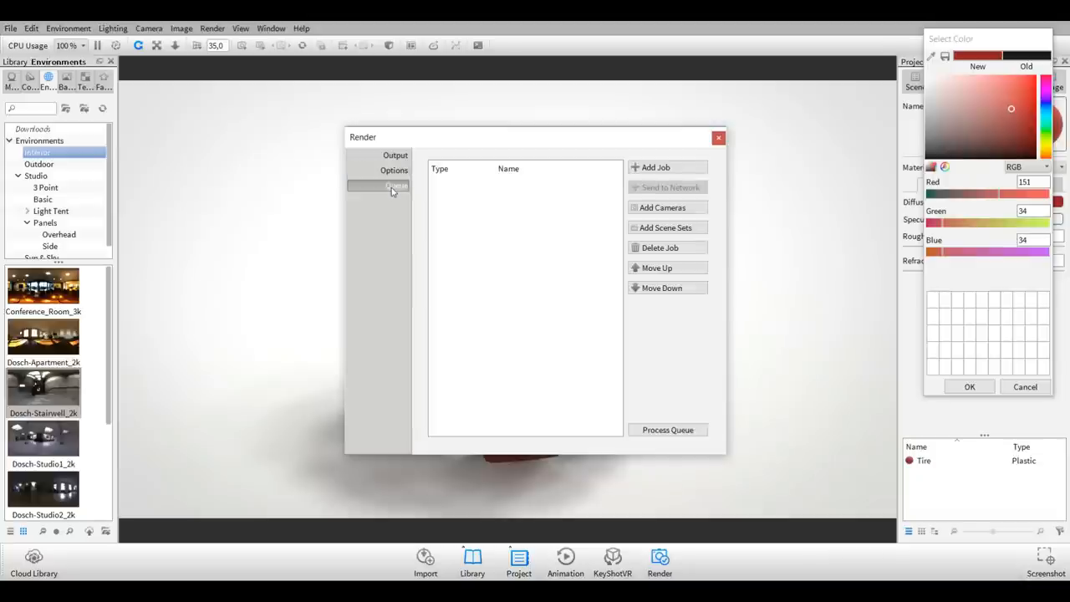
{"action": "left_click", "coordinate": [394, 156]}
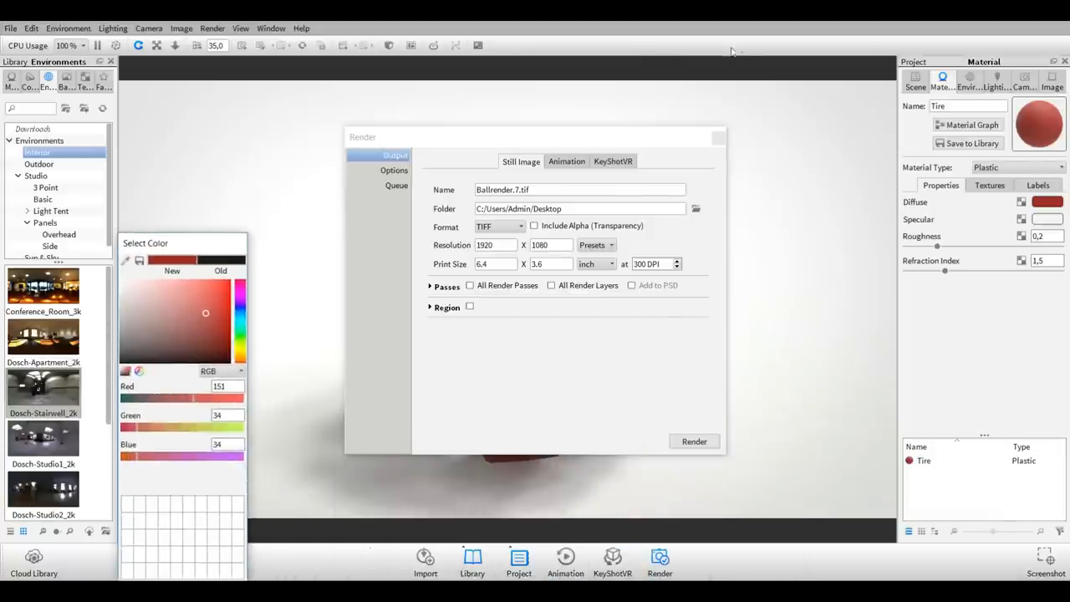
{"action": "mouse_move", "coordinate": [721, 411]}
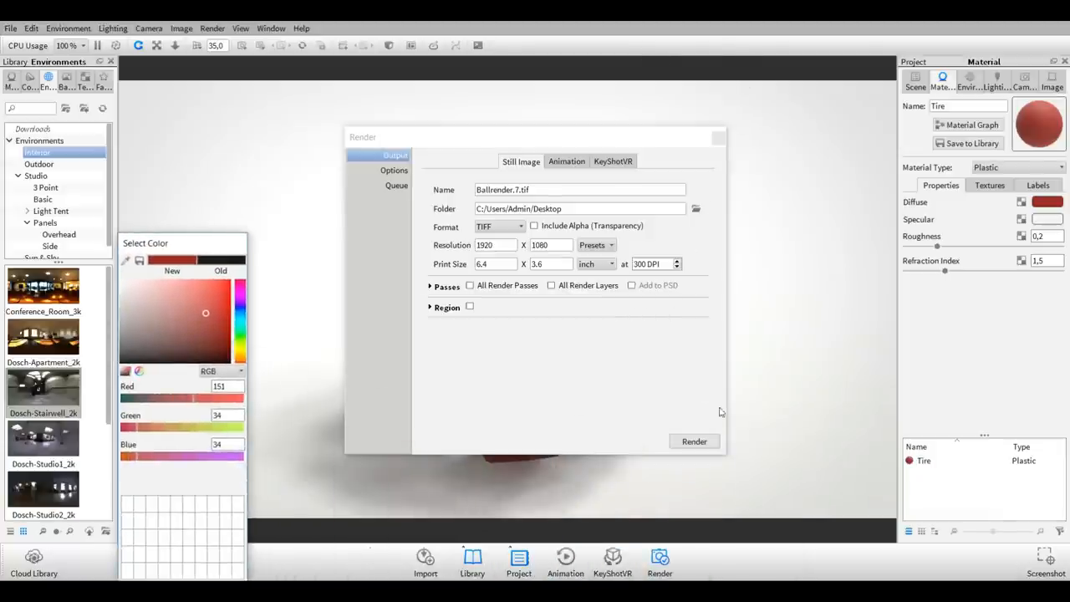